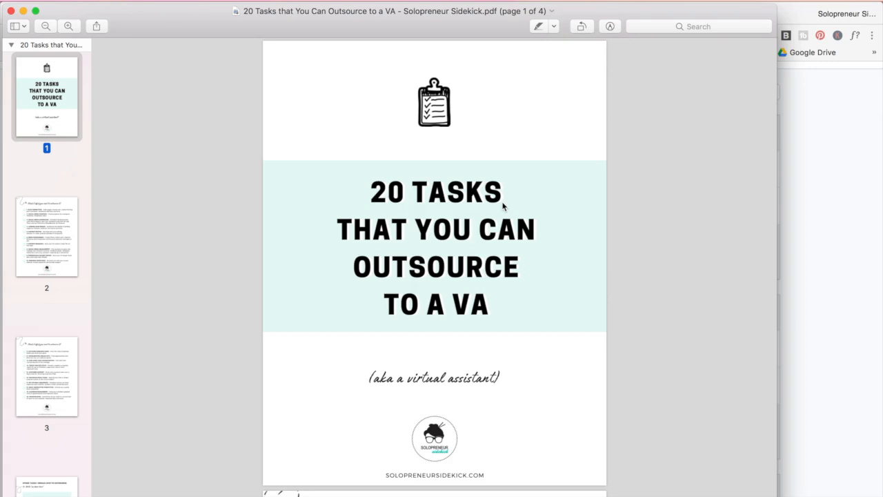
Create a new embeddable form in the inline style with name, email and subscribe side by side.
scroll("down", 3)
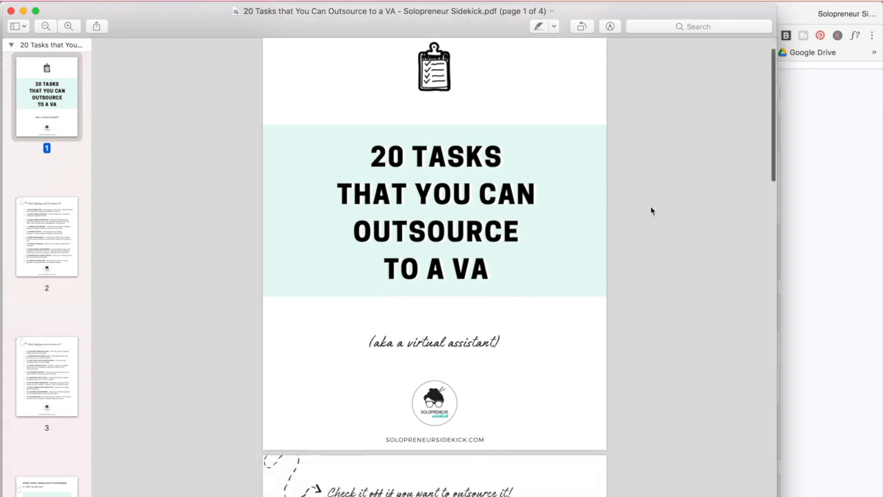
scroll("down", 3)
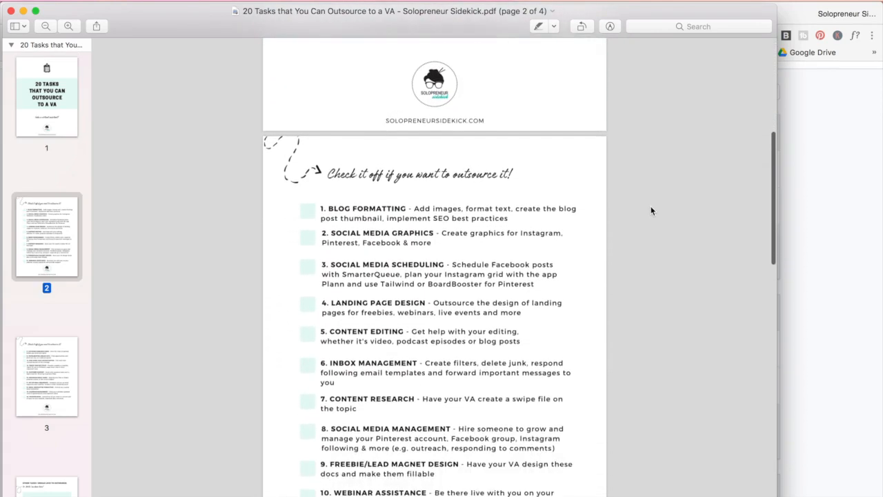
scroll("down", 3)
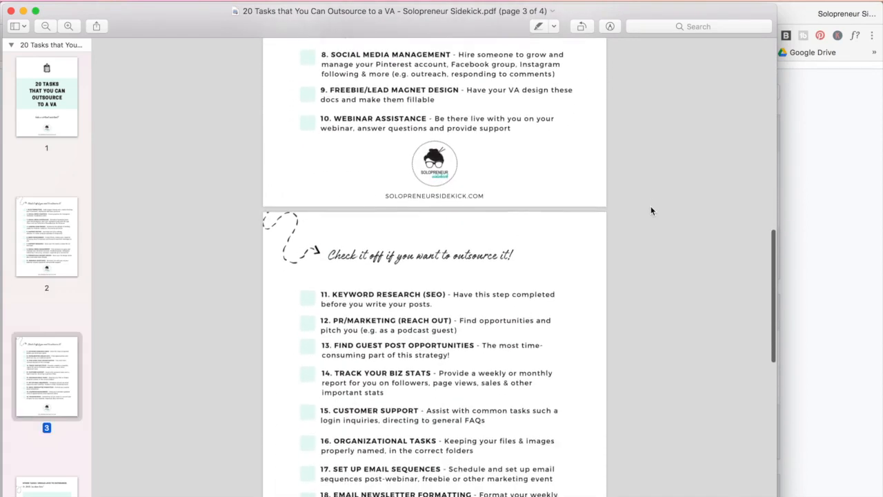
scroll("down", 3)
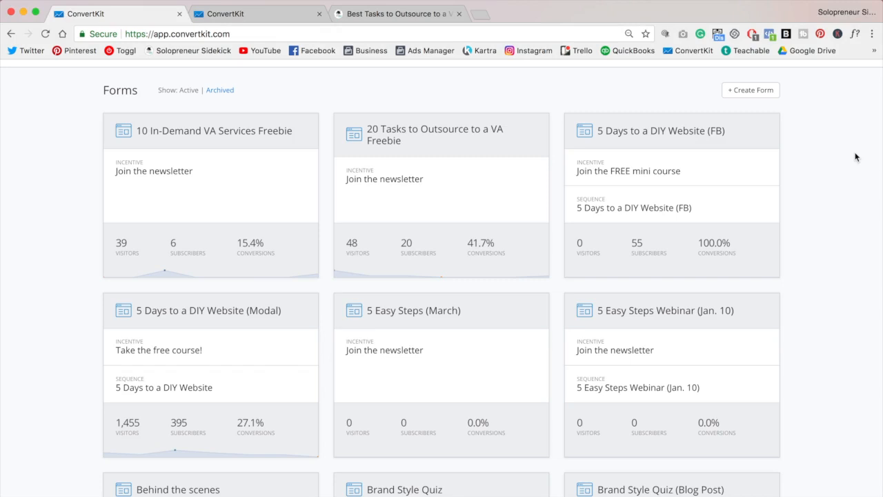
mouse_move(766, 78)
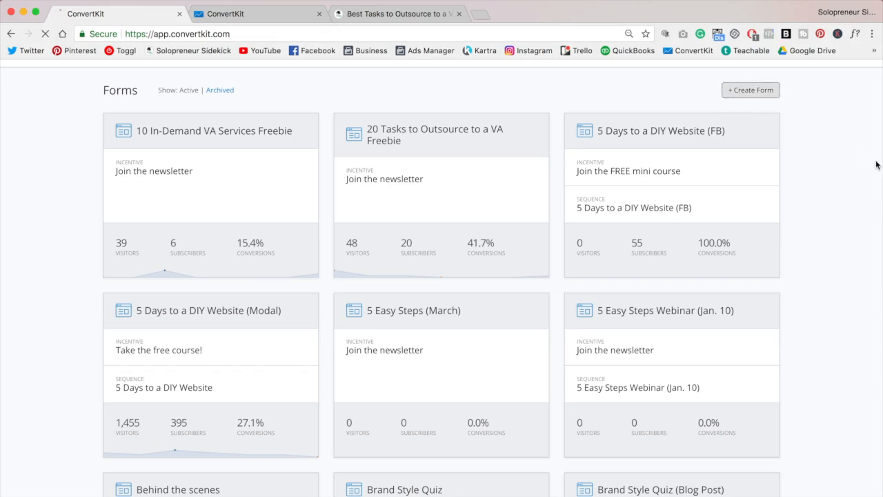
left_click(751, 90)
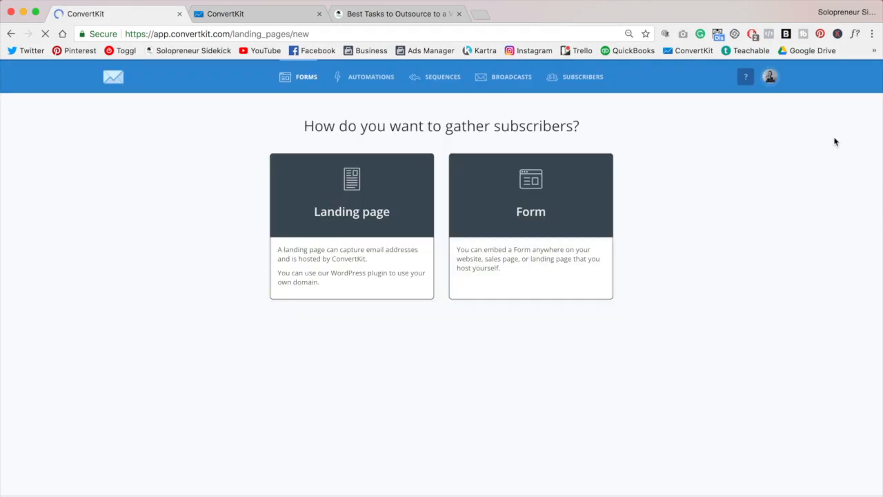
left_click(531, 195)
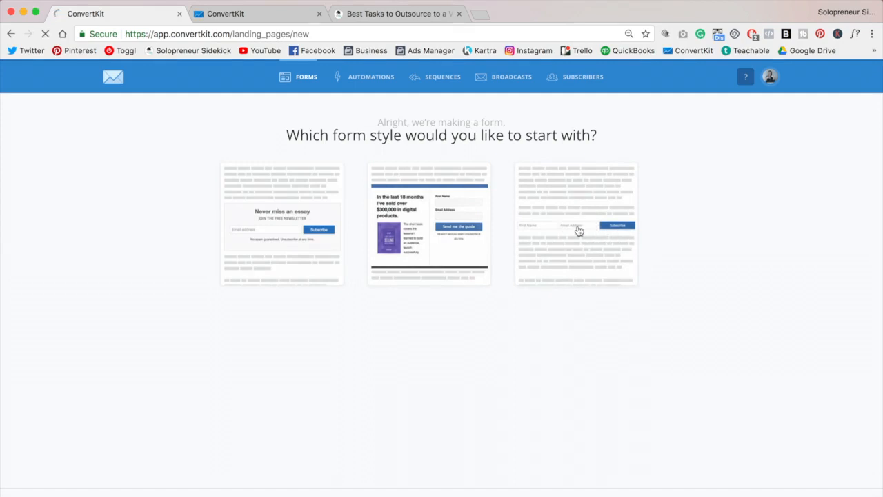
left_click(575, 223)
type("V")
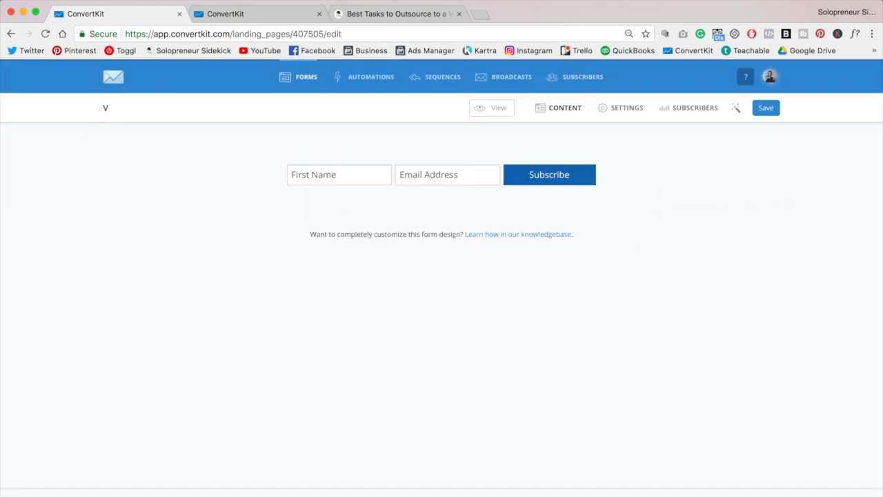
Title the form 'VA Freebie' and set its subscribe button colour to black.
type("A Freebie")
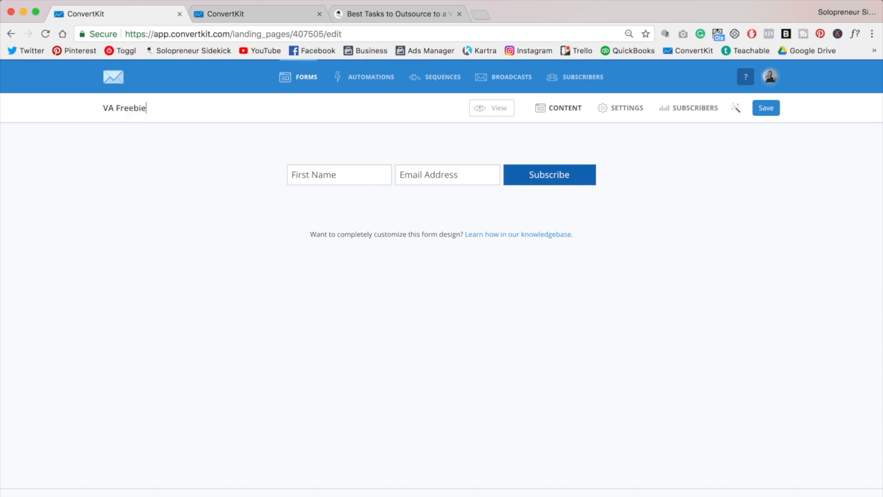
mouse_move(619, 143)
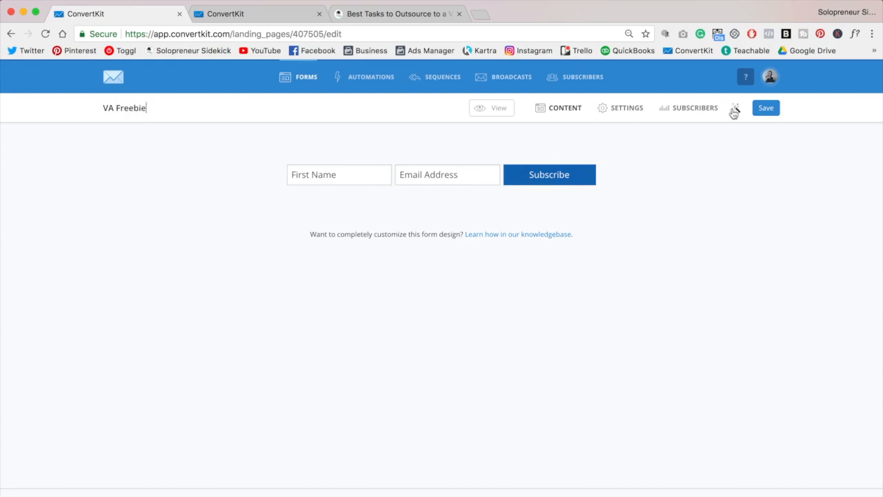
left_click(735, 107)
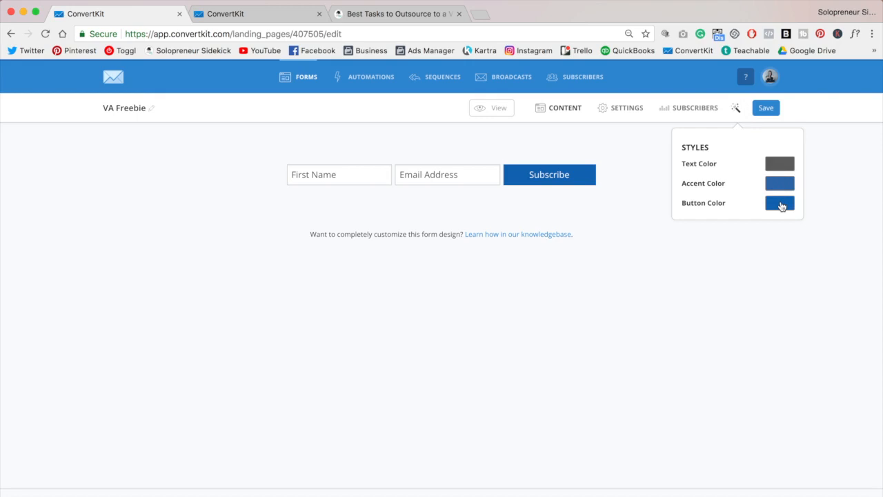
left_click(780, 203)
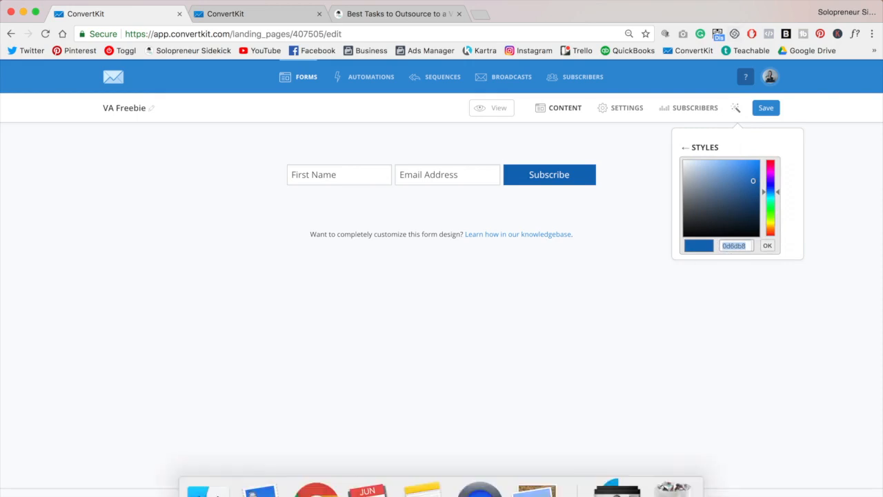
left_click(768, 245)
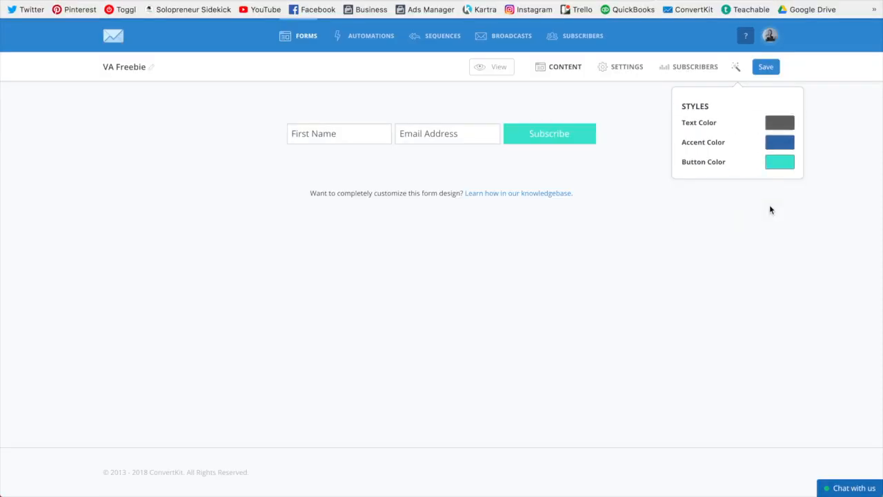
mouse_move(655, 123)
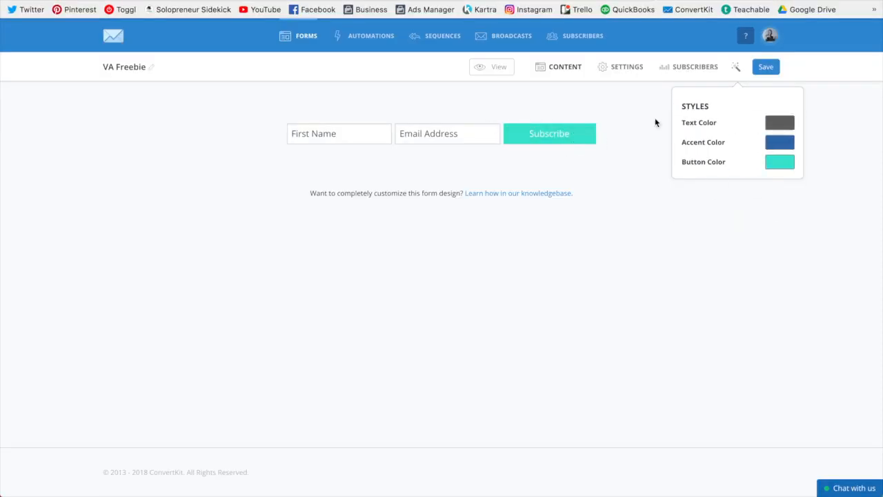
left_click(780, 161)
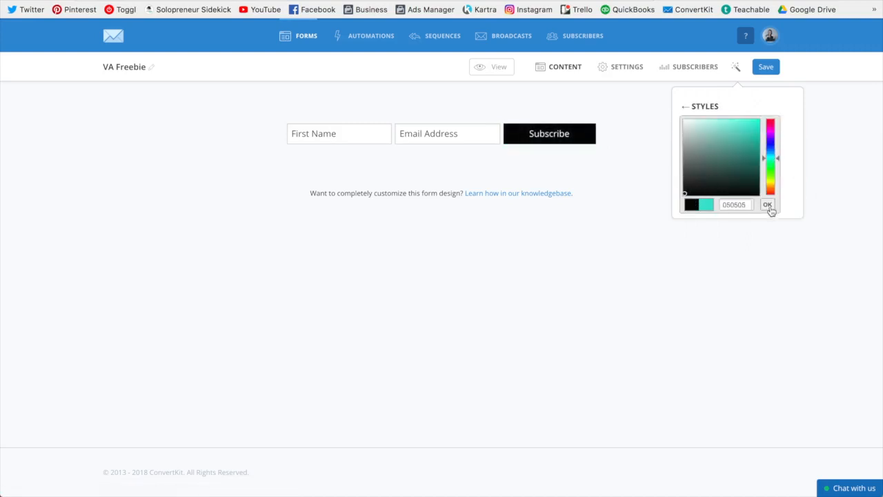
left_click(767, 205)
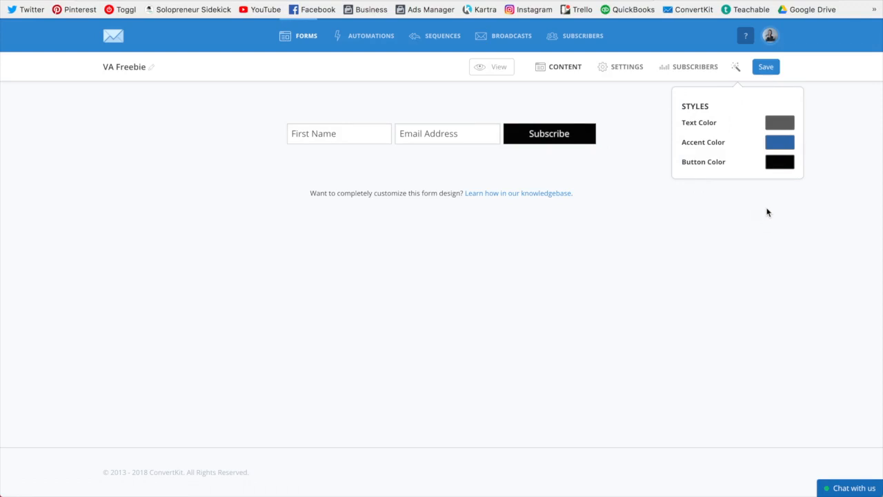
mouse_move(550, 137)
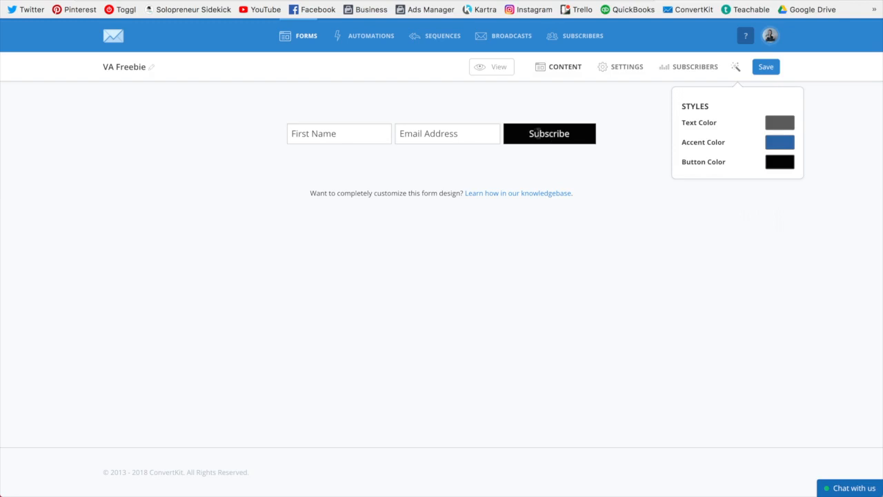
Relabel the black Subscribe button to 'YES PLEASE!'.
double_click(549, 133)
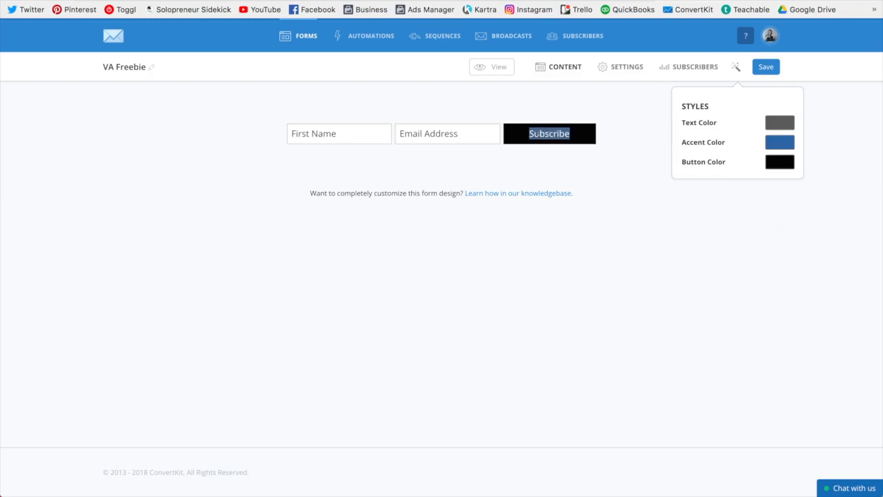
type("YES PLEASE!")
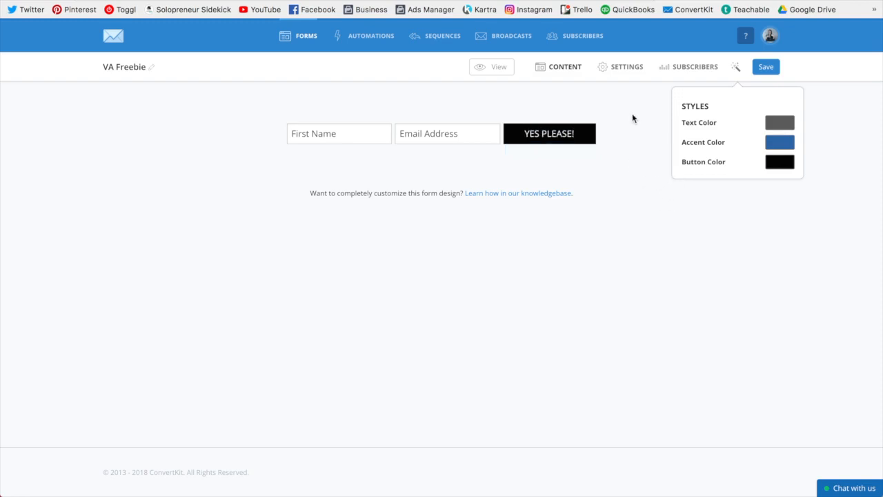
left_click(765, 66)
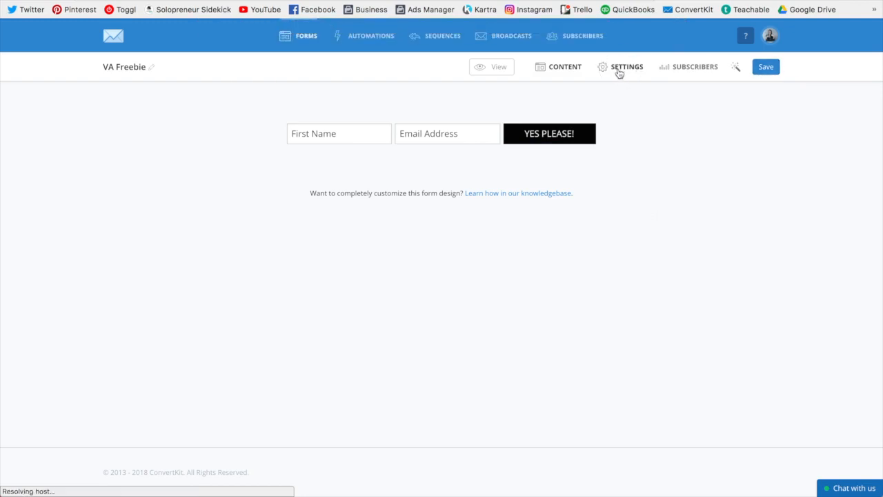
Open the form's Settings on the Incentive Email section.
left_click(626, 66)
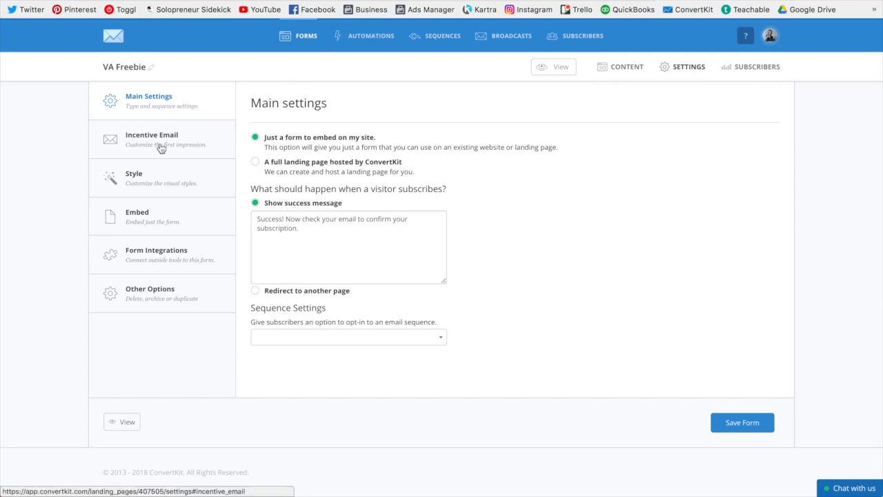
left_click(152, 139)
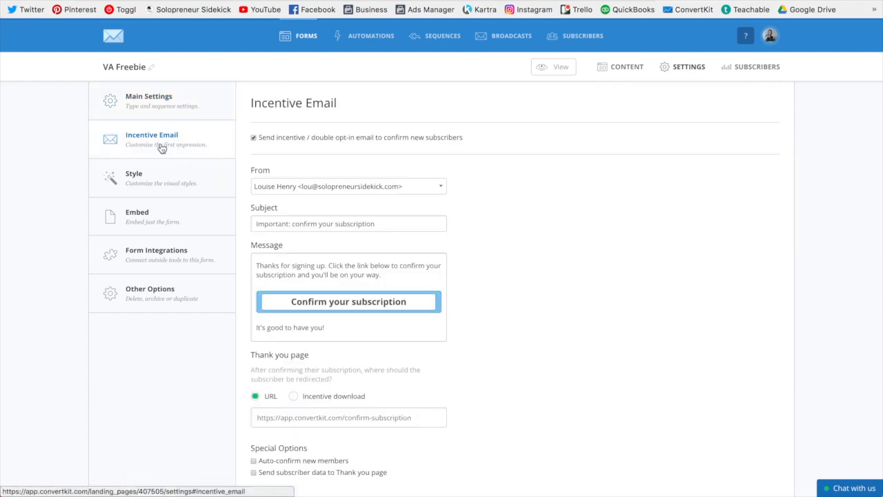
mouse_move(276, 137)
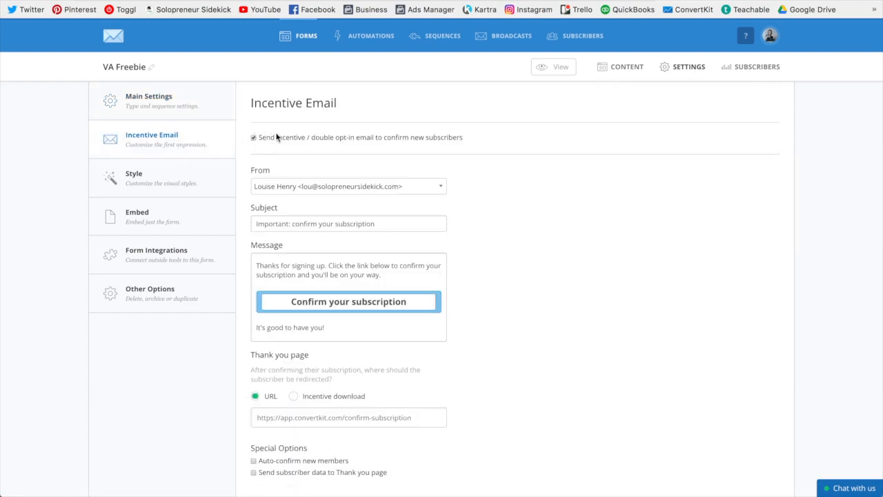
scroll("down", 3)
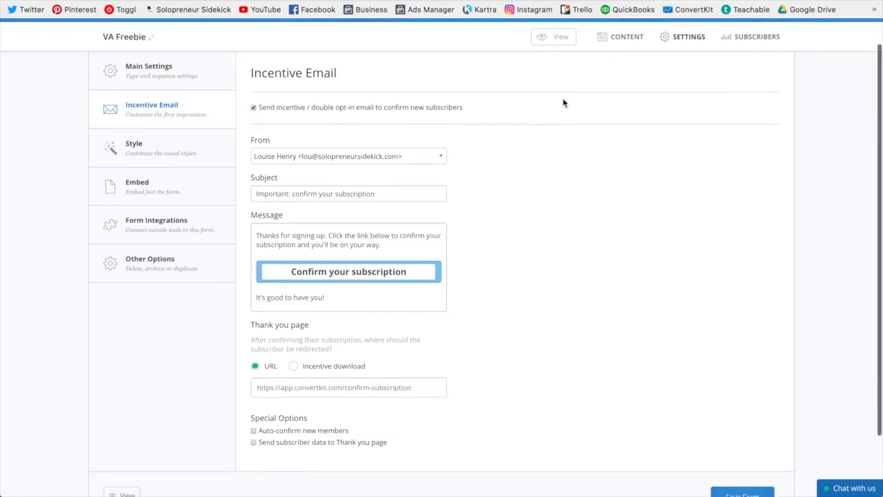
scroll("down", 3)
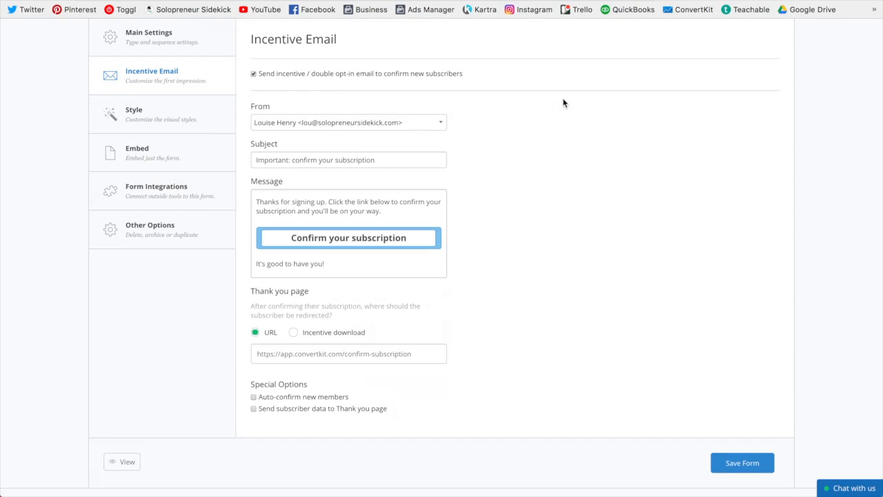
mouse_move(327, 162)
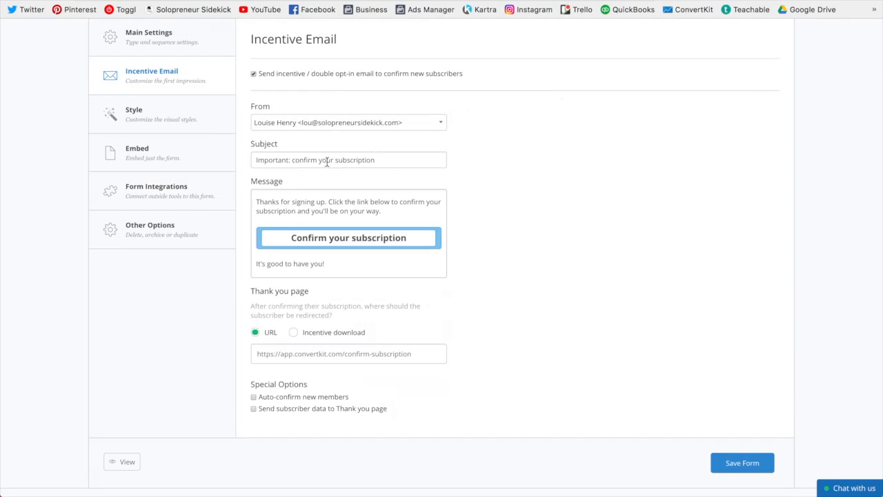
Give the incentive email subject 'Grab your freebie!', a 'DOWNLOAD THE LIST' button and a 'Louise' sign-off.
type("G")
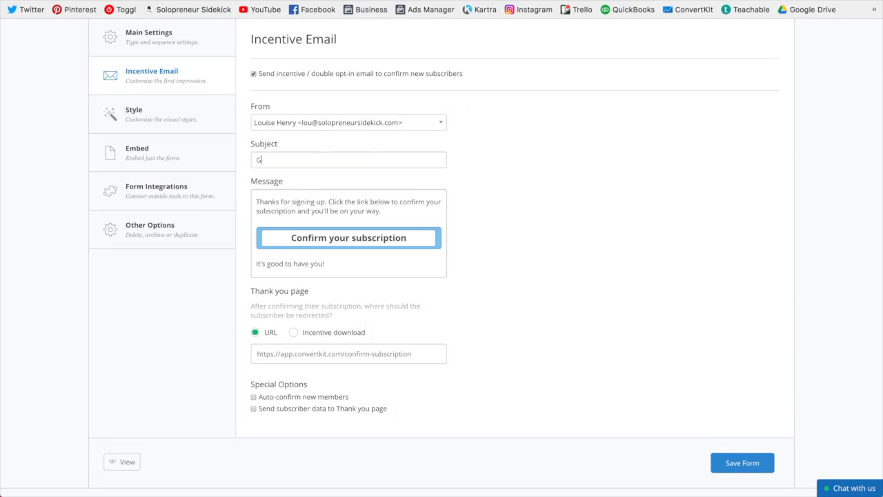
type("rab your freebie!")
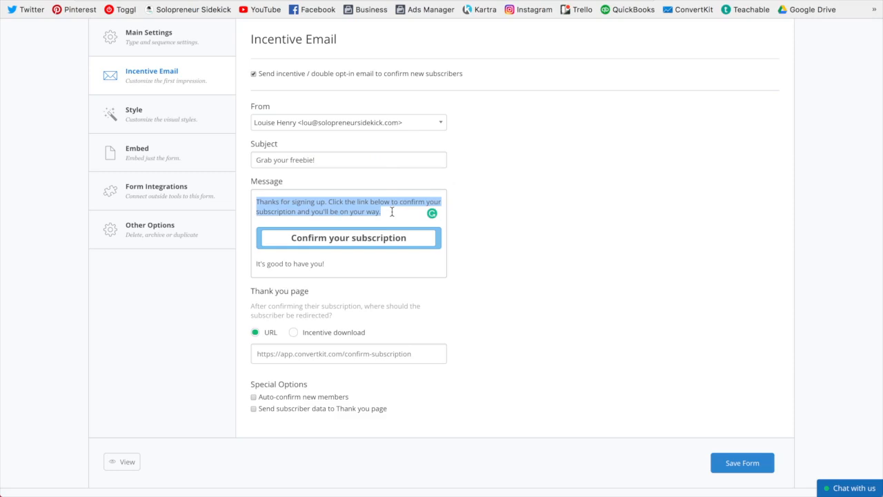
mouse_move(411, 232)
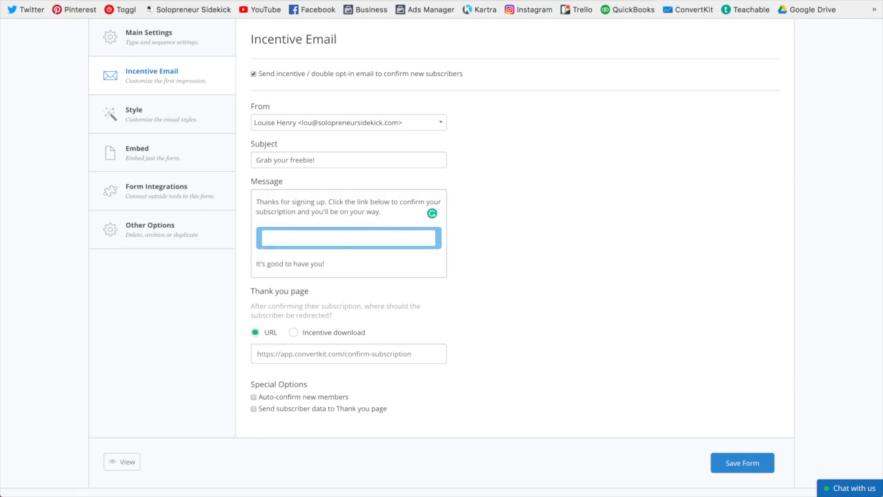
type("D")
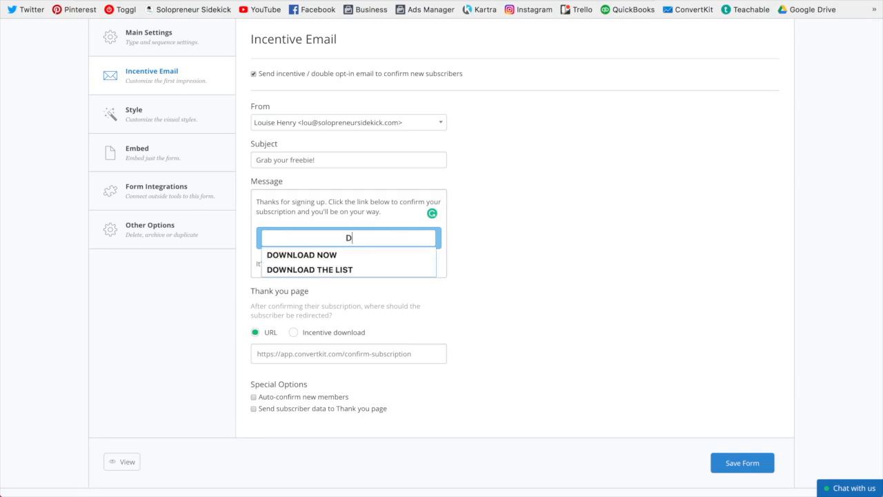
left_click(309, 269)
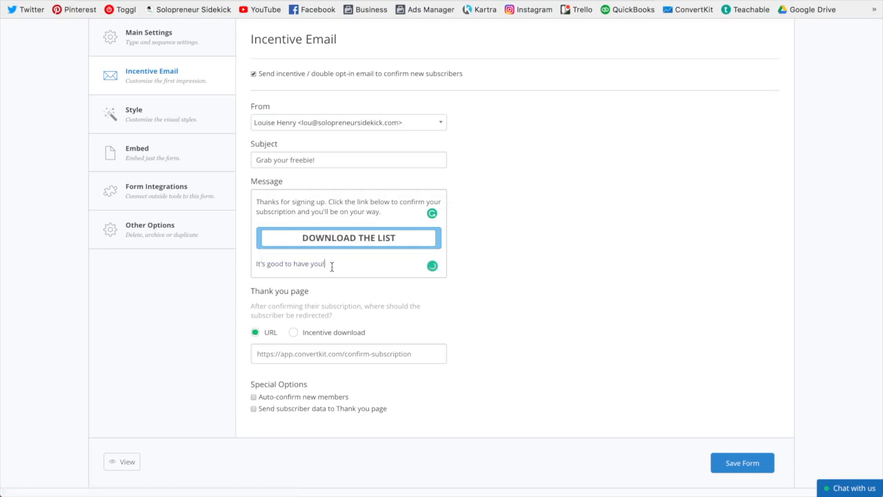
type("LO")
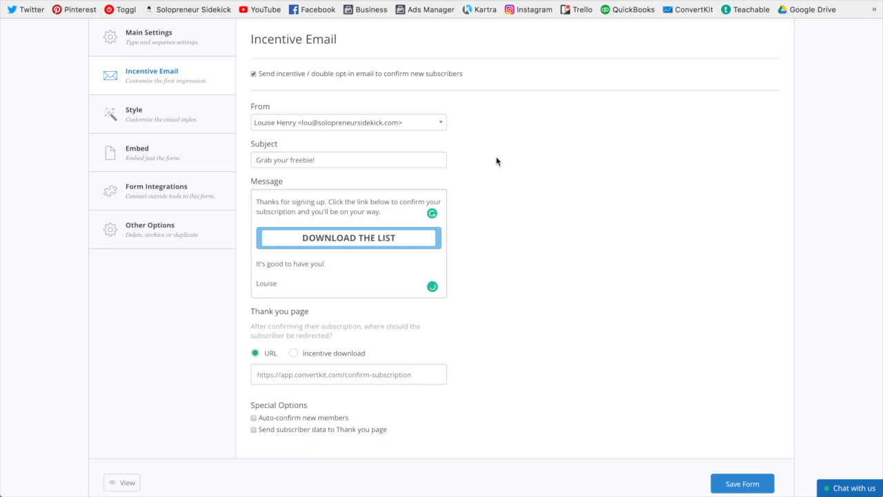
scroll("down", 3)
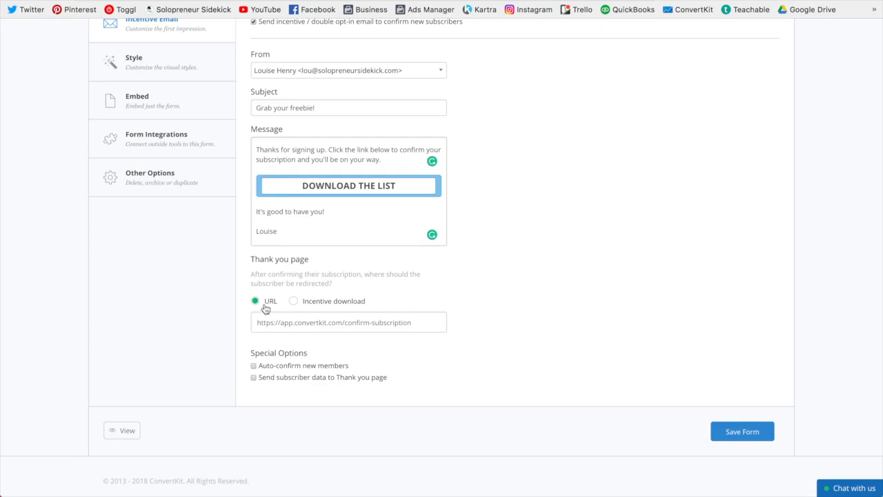
Set the thank-you page to an incentive download of the 20 Tasks PDF.
left_click(294, 301)
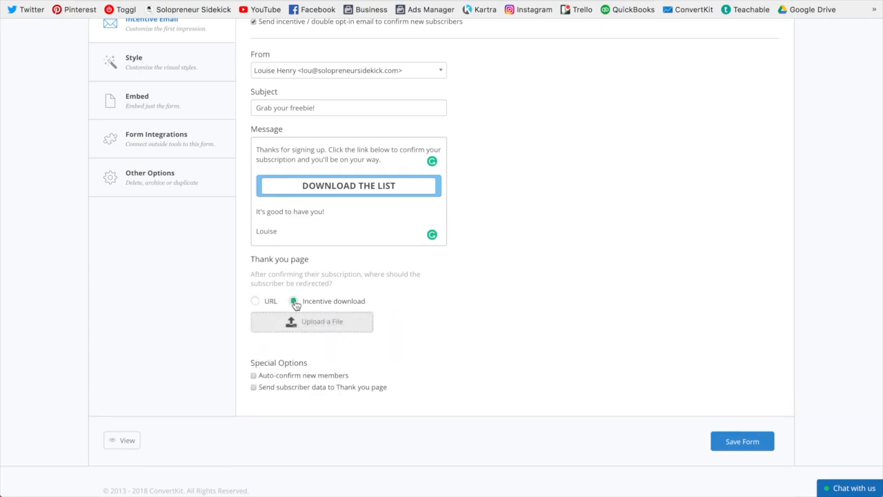
left_click(293, 301)
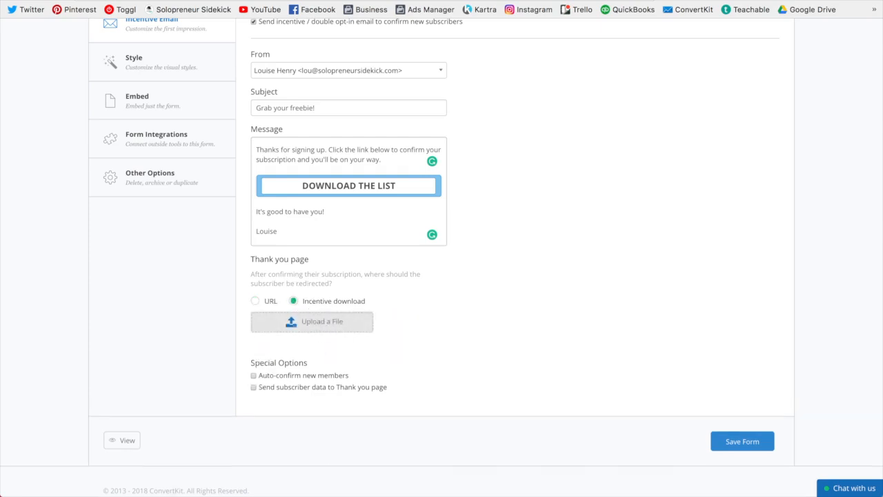
left_click(312, 322)
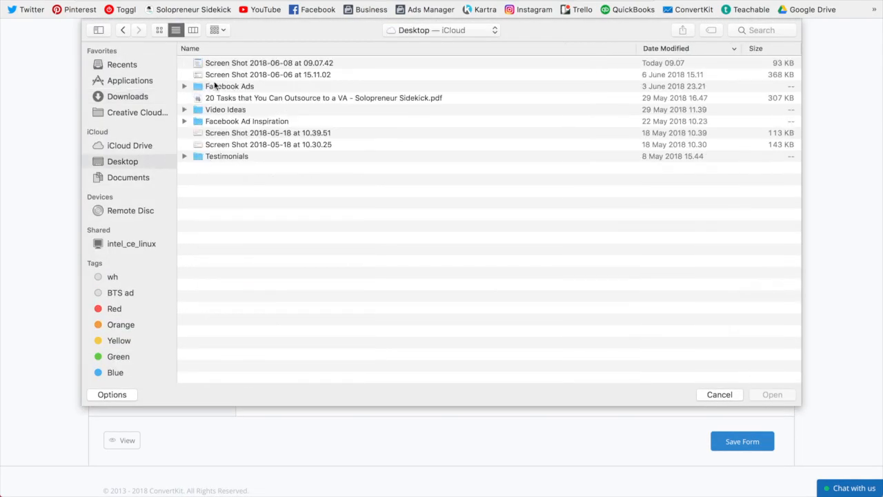
left_click(719, 395)
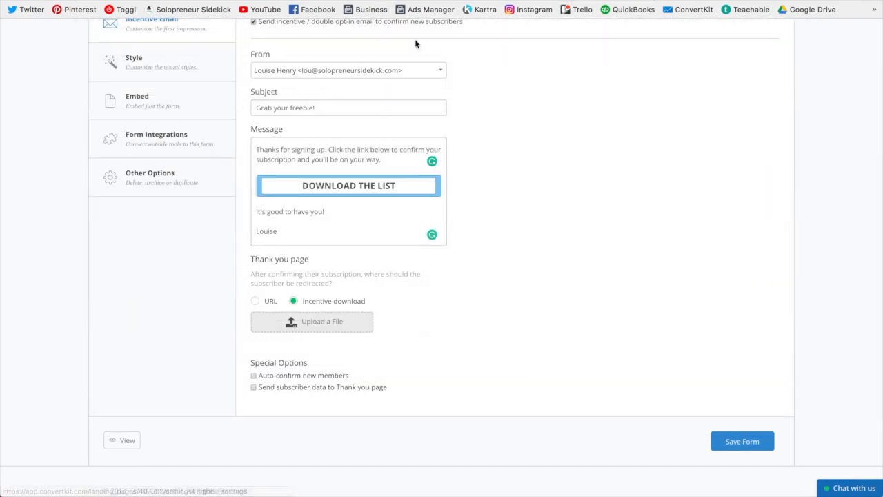
left_click(312, 320)
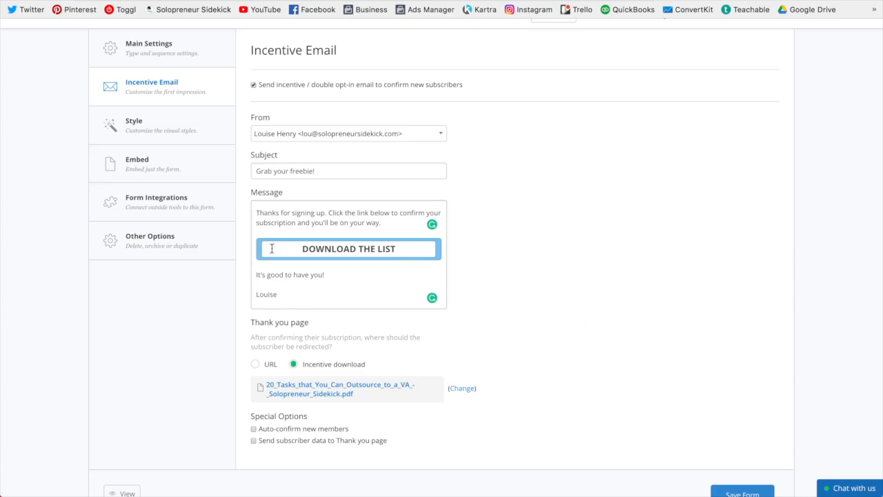
mouse_move(454, 284)
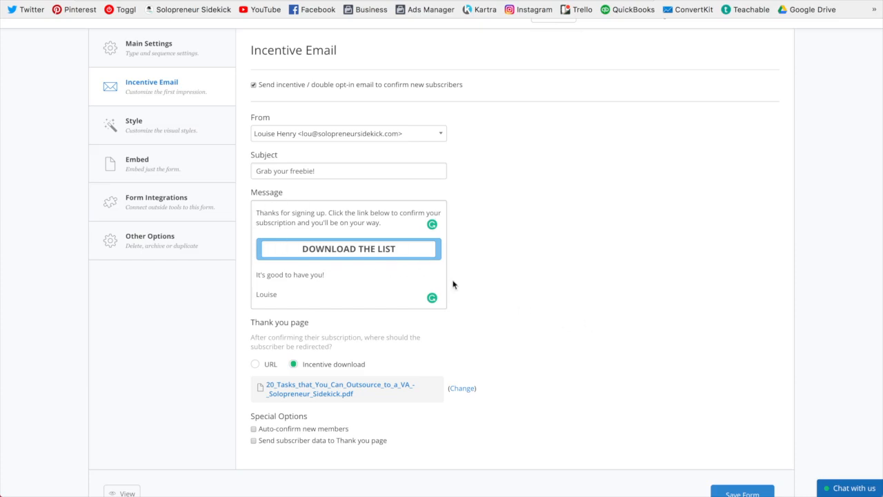
Enable auto-confirm for new members and save the form.
scroll("down", 3)
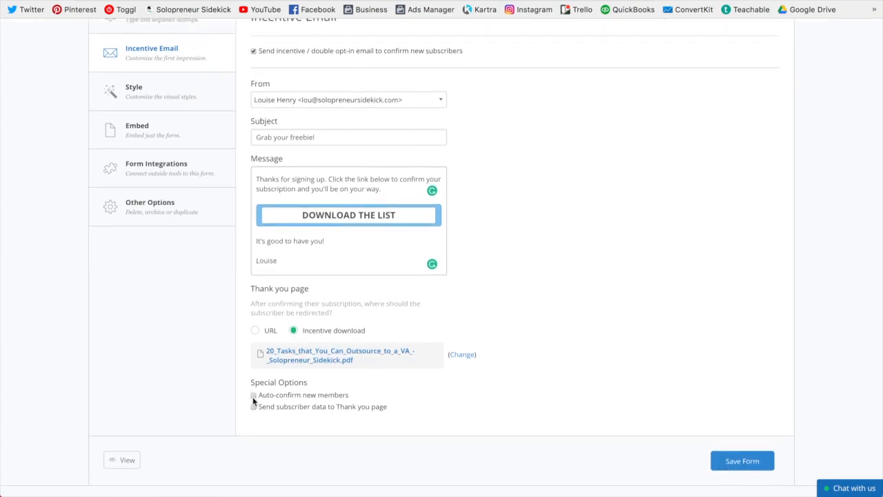
left_click(254, 395)
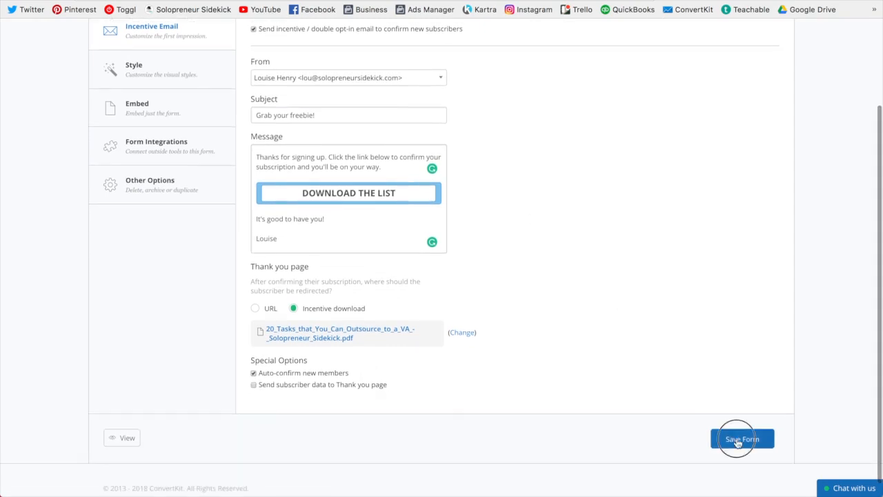
left_click(742, 438)
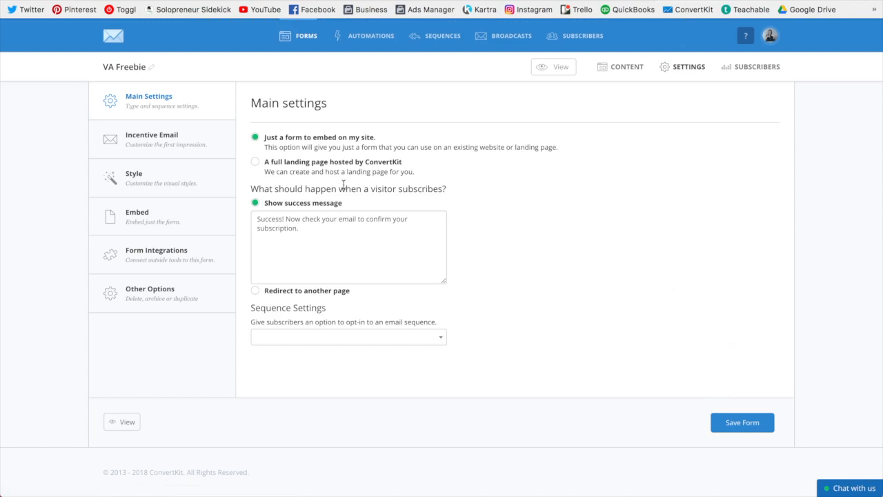
mouse_move(329, 150)
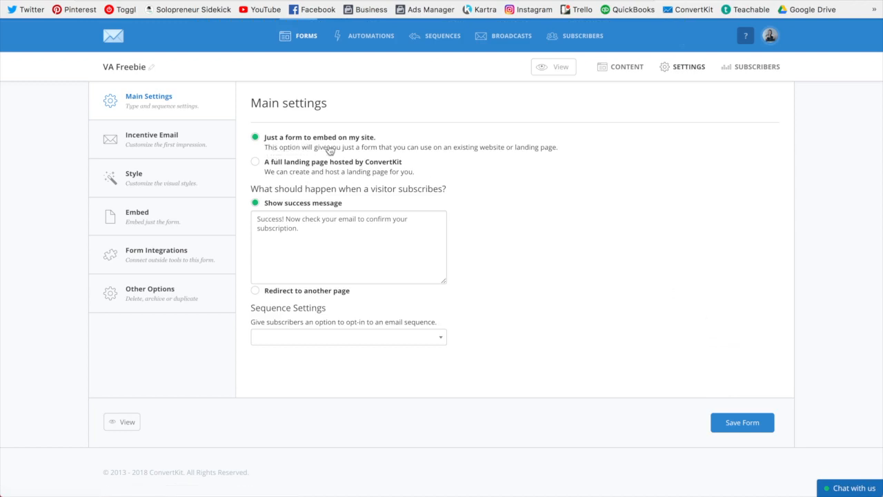
mouse_move(330, 160)
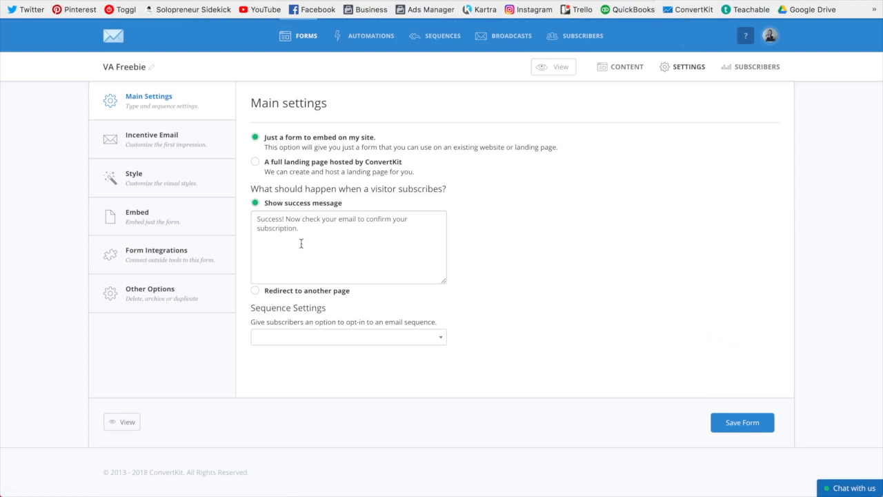
mouse_move(304, 233)
type("g")
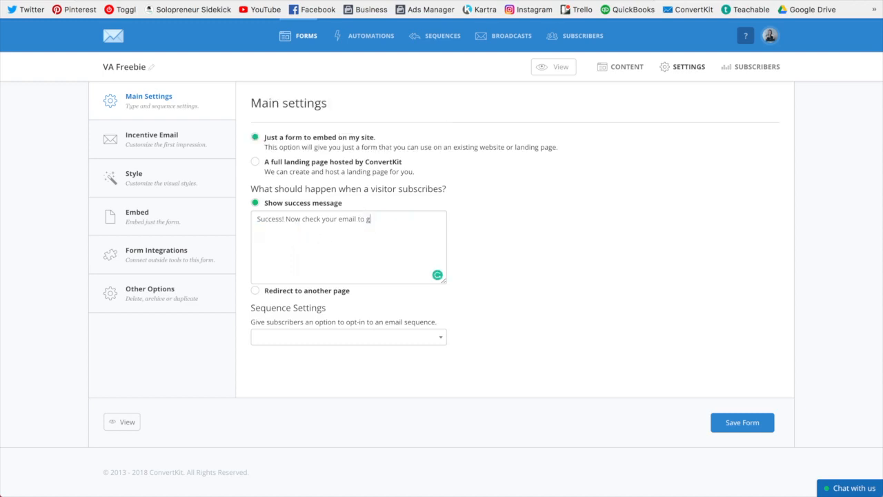
Change the success message to 'Success! Now check your email to get your download!' and save.
type("et your download!")
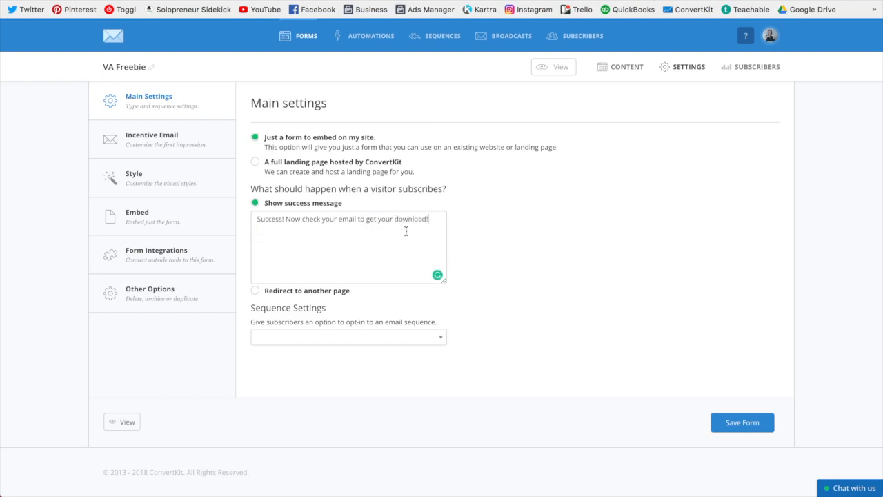
left_click(743, 423)
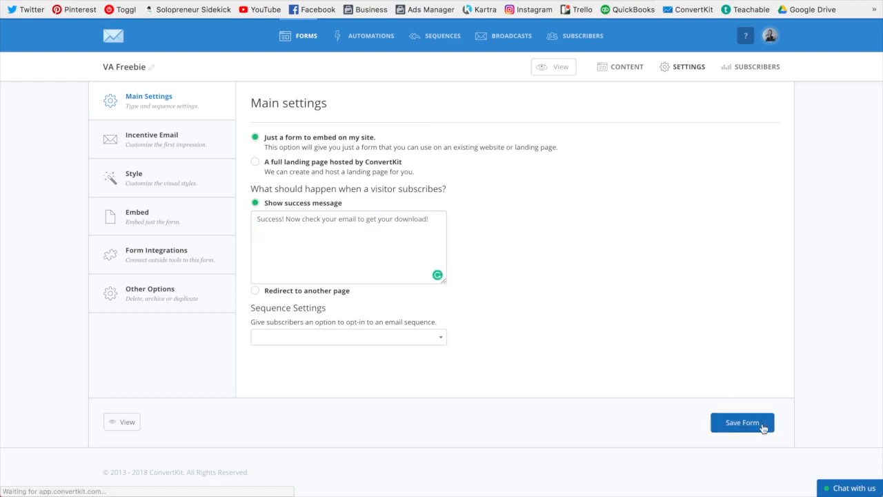
left_click(743, 423)
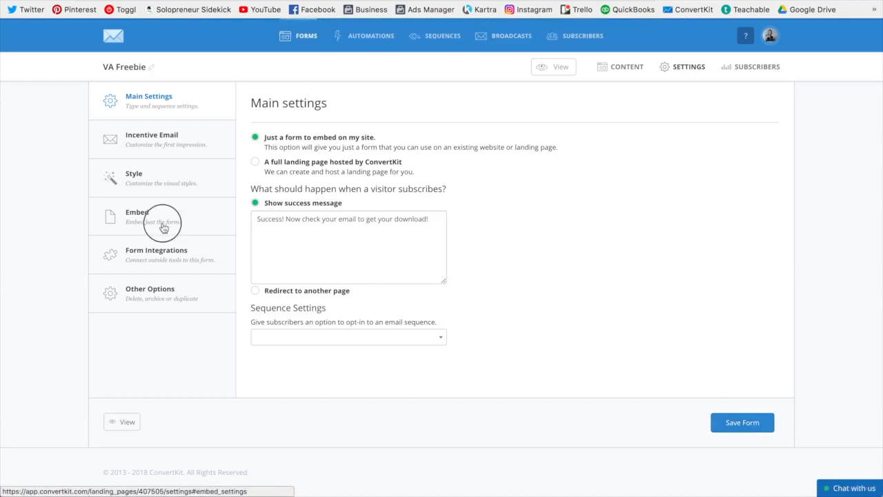
Scroll the 'Best Tasks to Outsource to a Virtual Assistant' post down to the free master list form.
left_click(136, 216)
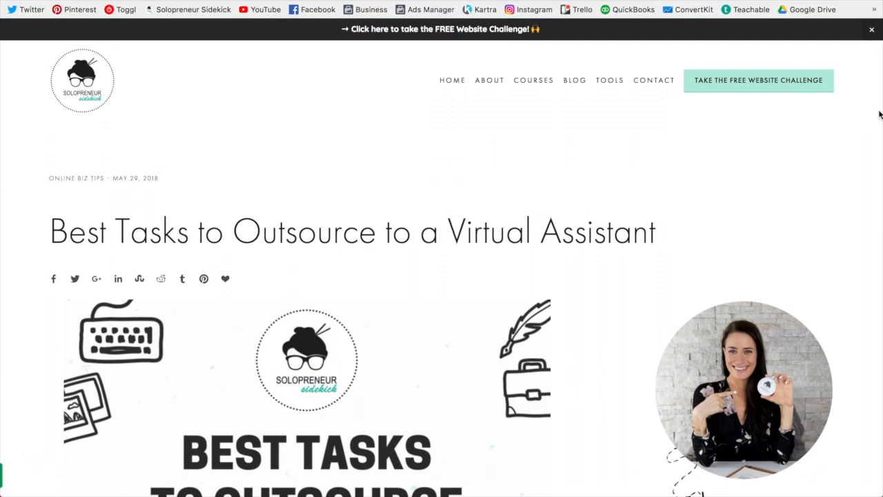
mouse_move(868, 163)
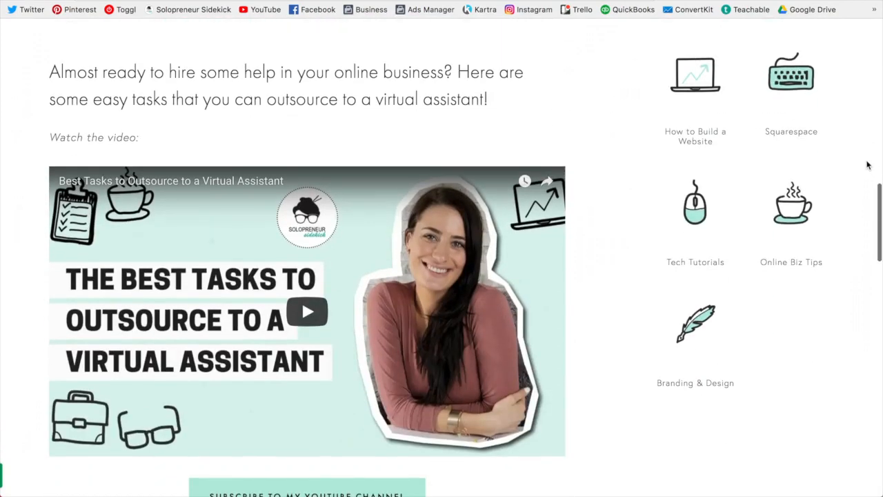
scroll("down", 3)
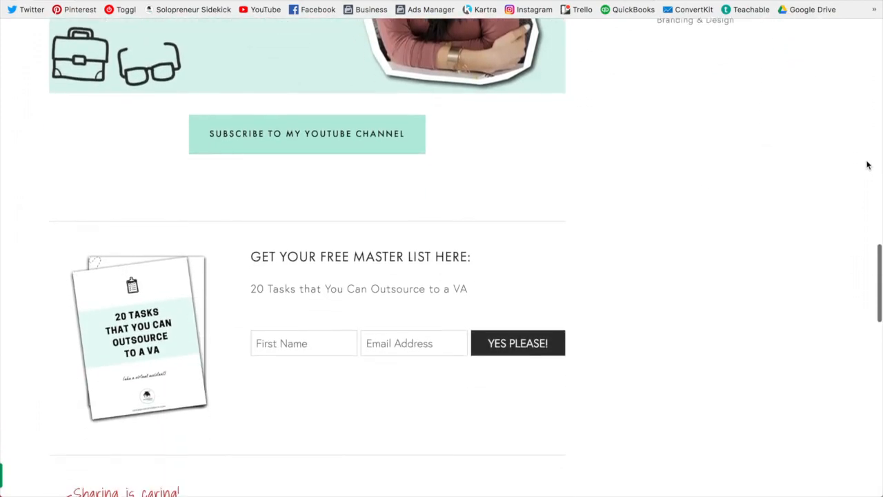
scroll("down", 3)
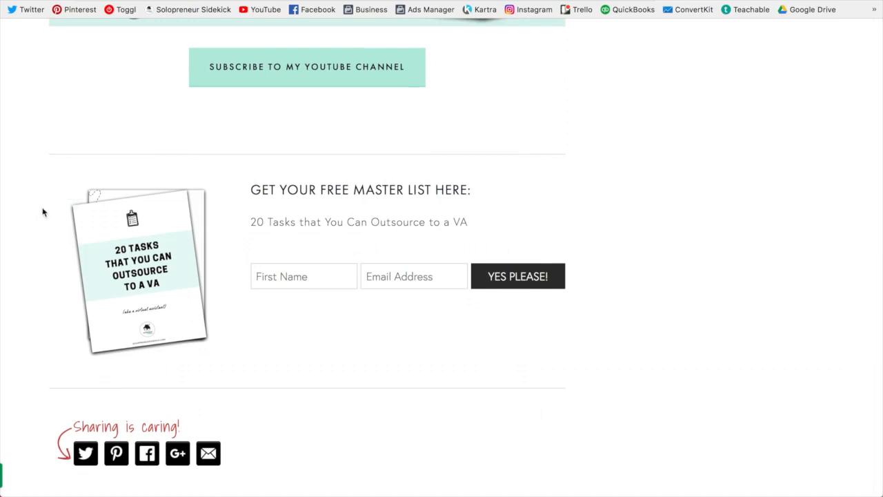
mouse_move(184, 376)
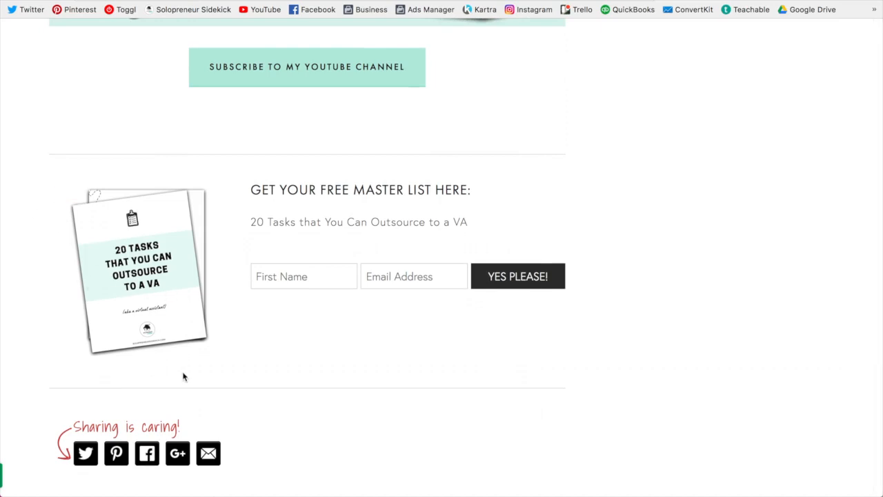
mouse_move(479, 248)
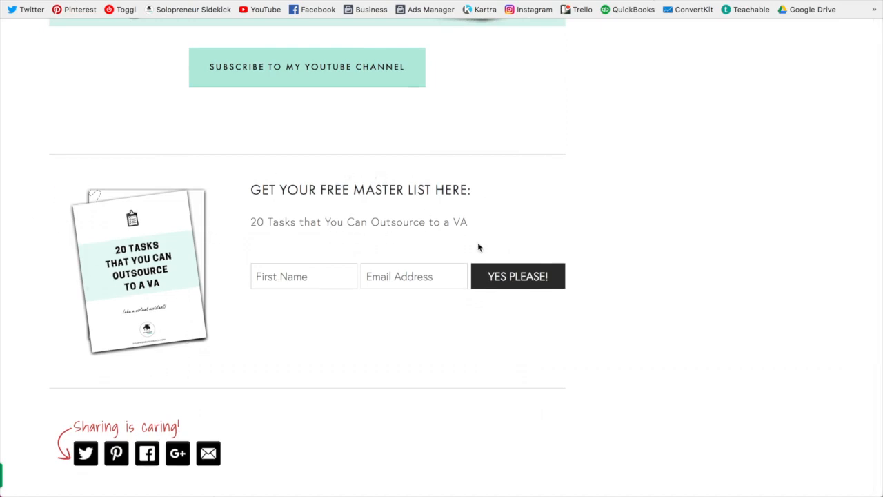
mouse_move(557, 293)
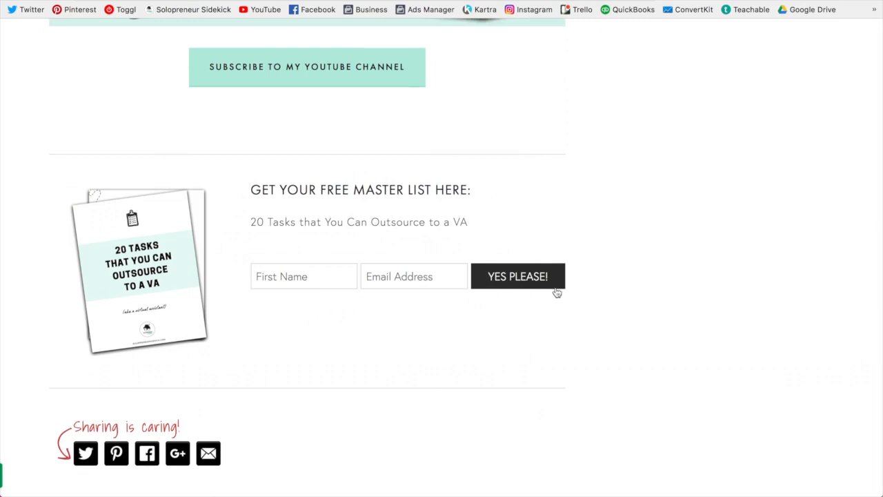
mouse_move(577, 293)
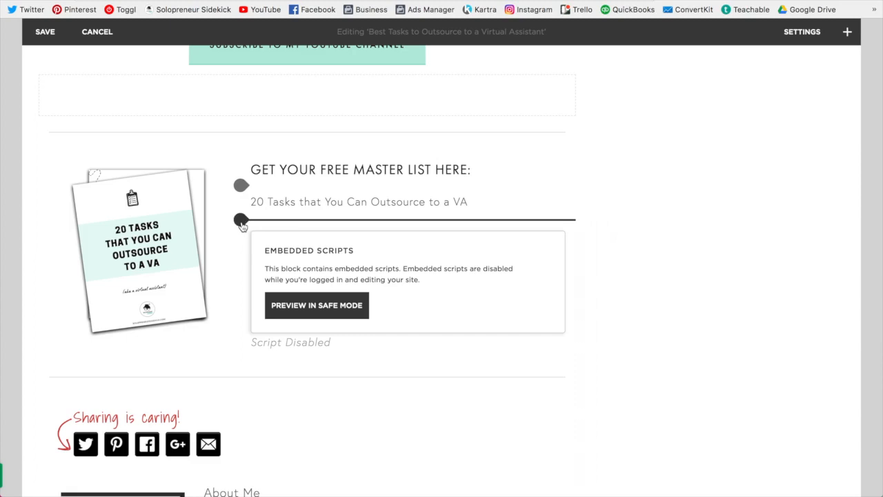
Start inserting a content block above the post's Embedded Scripts block.
left_click(241, 219)
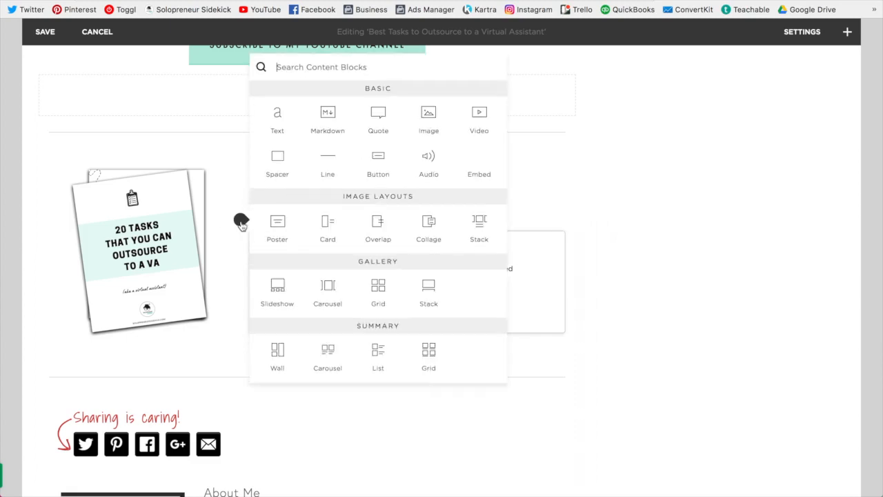
scroll("down", 3)
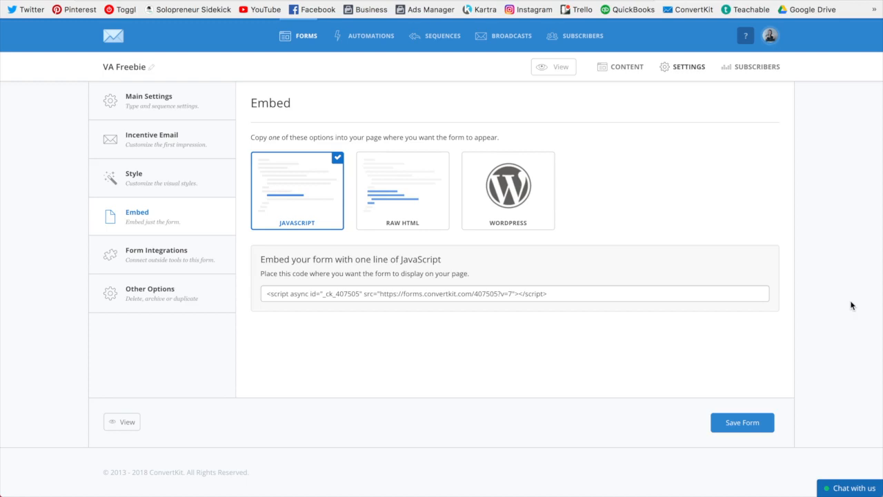
mouse_move(268, 21)
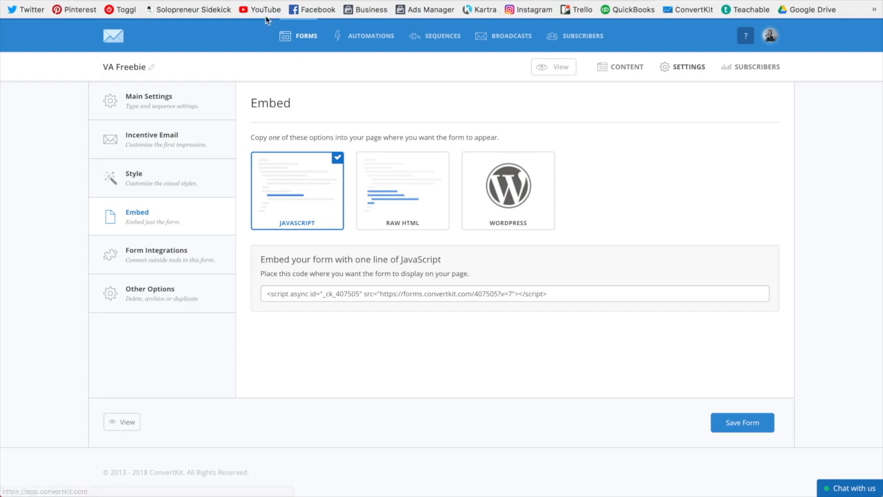
Go to ConvertKit's Sequences list from the top navigation.
left_click(444, 35)
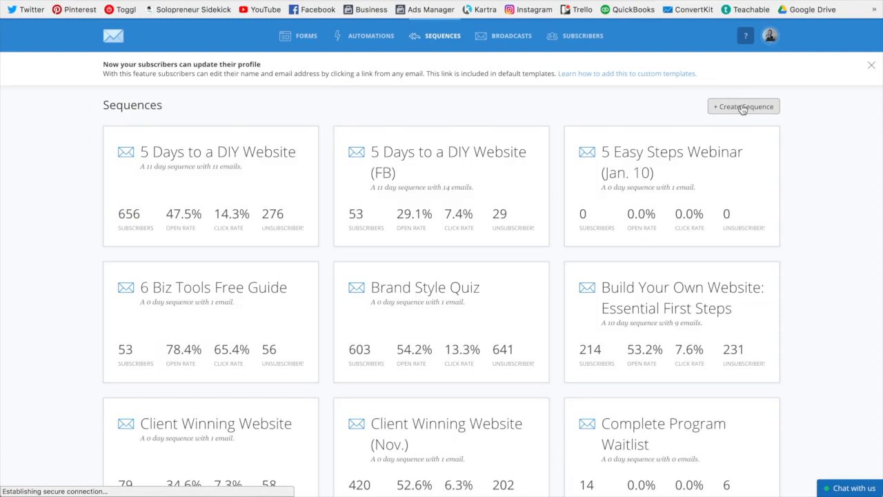
Create a sequence named 'VA Freebie as Sequence'.
type("VA Freebie as Sequence")
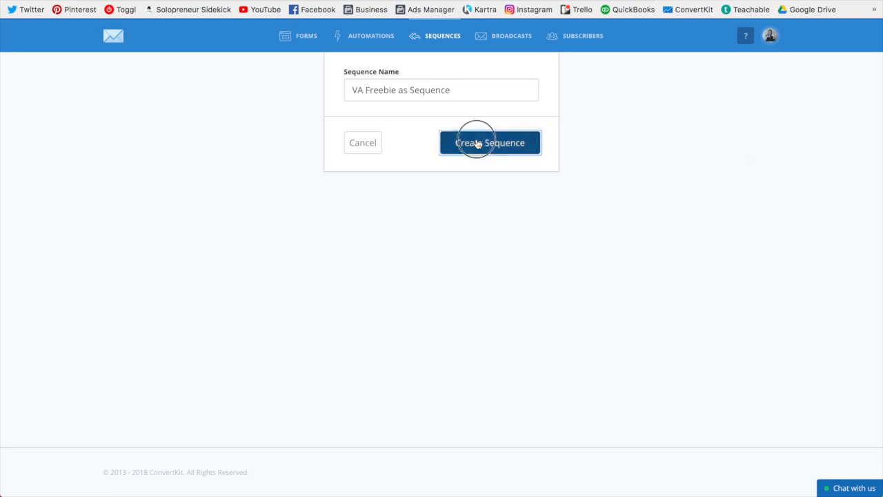
left_click(489, 143)
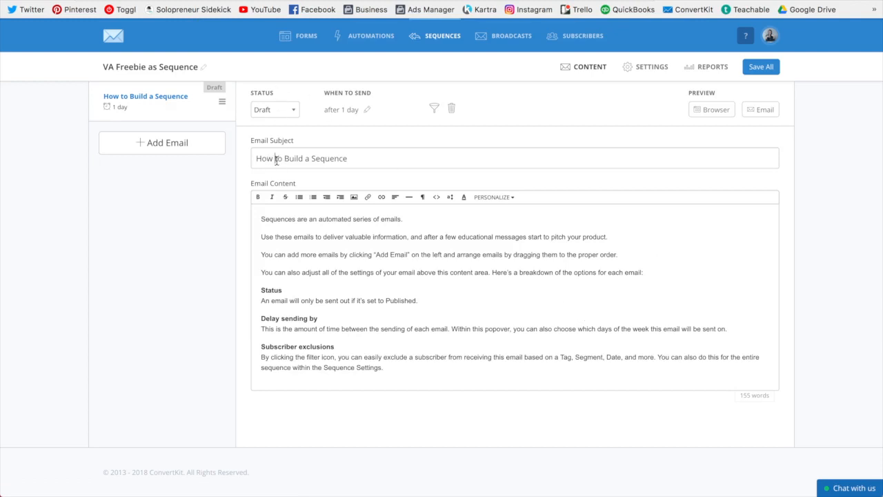
Title the first email 'Here's your freebie!' and set its send delay to 0 days.
type("Here's")
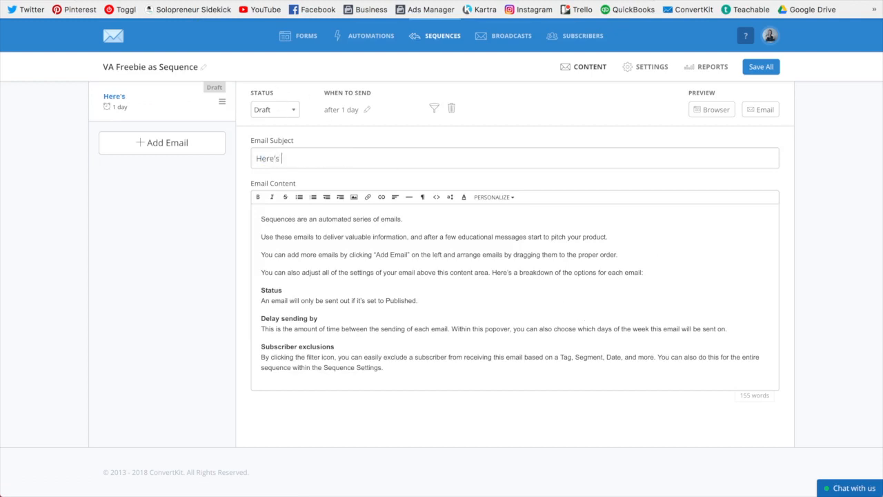
type("your freebie")
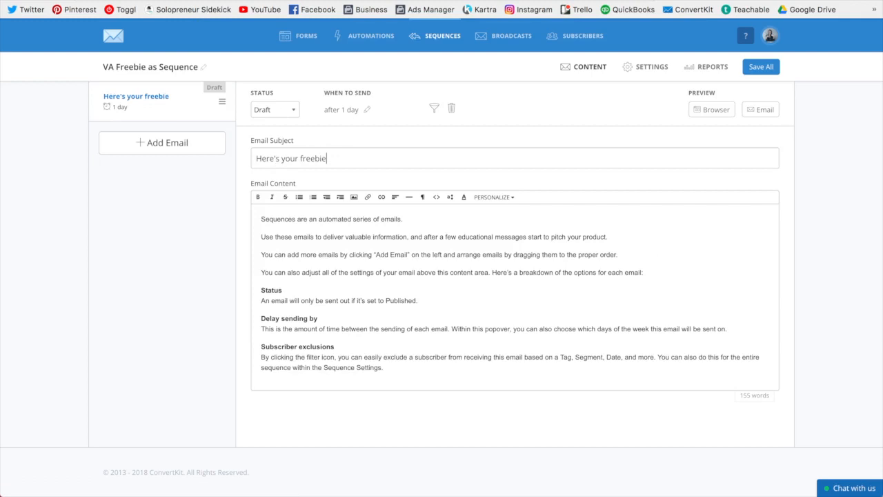
type("!")
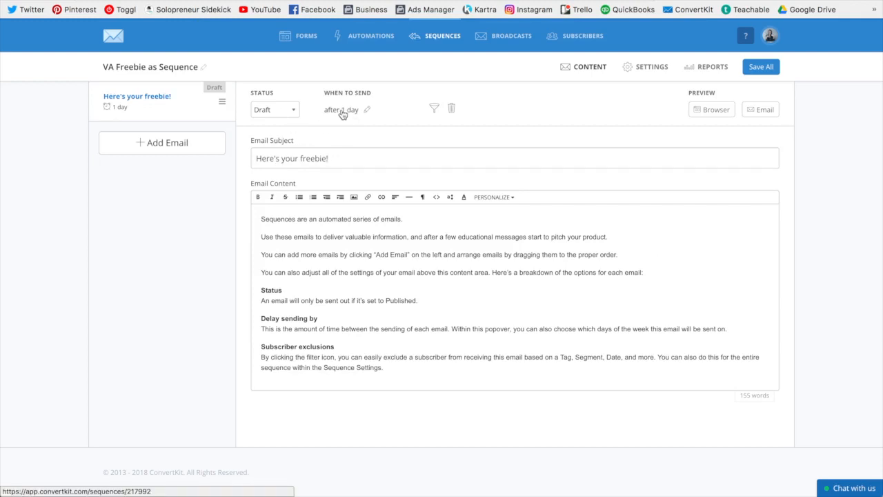
left_click(341, 110)
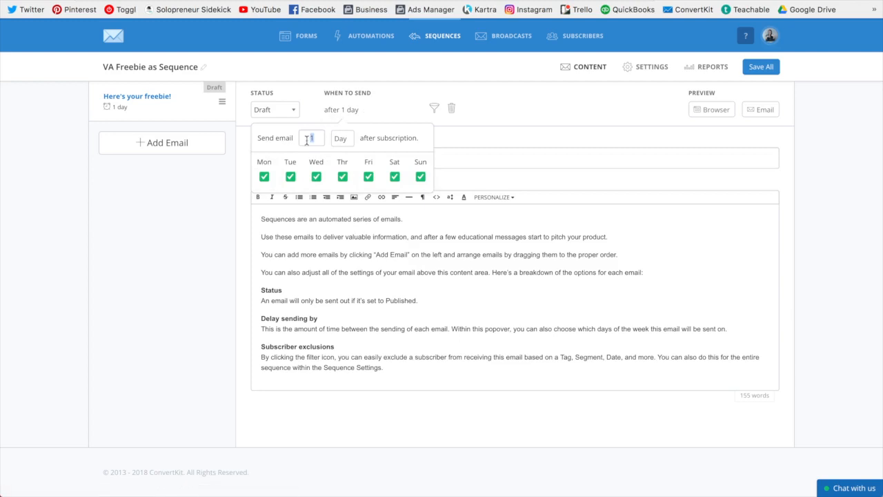
type("0")
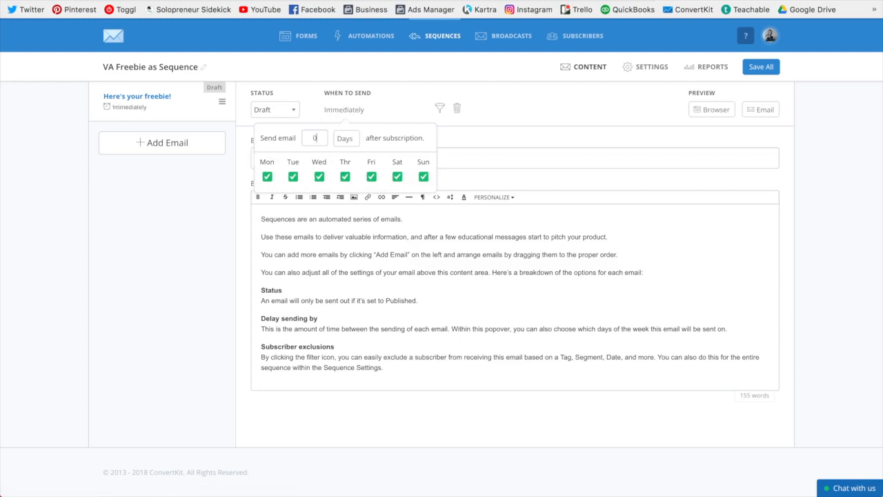
left_click(344, 110)
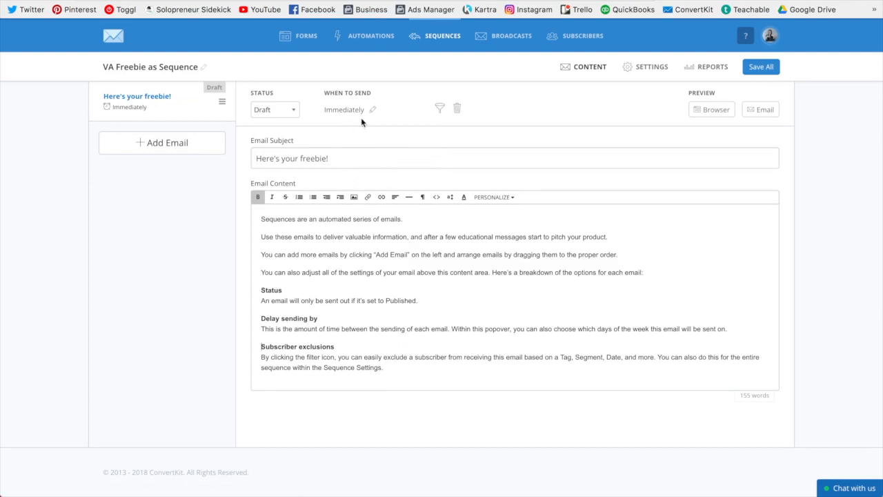
left_click(345, 276)
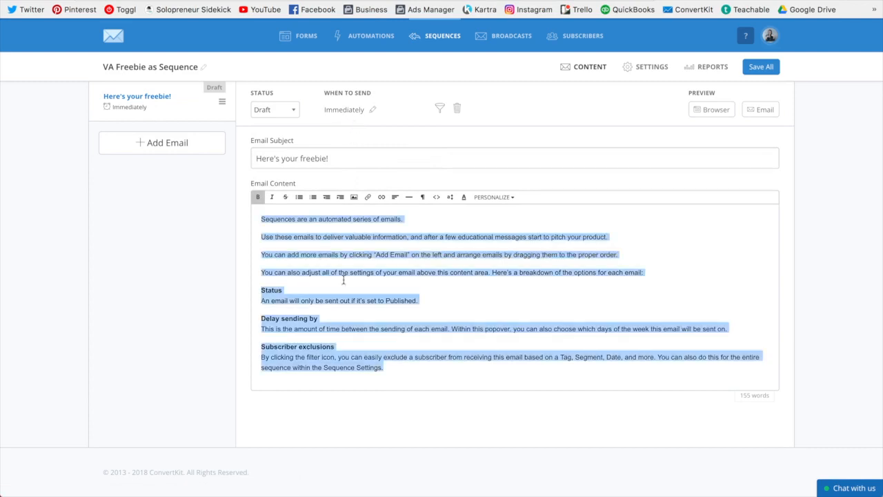
Replace the email body with 'Customize this email!' and 'DOWNLOAD FREEBIE'.
type("Customize this")
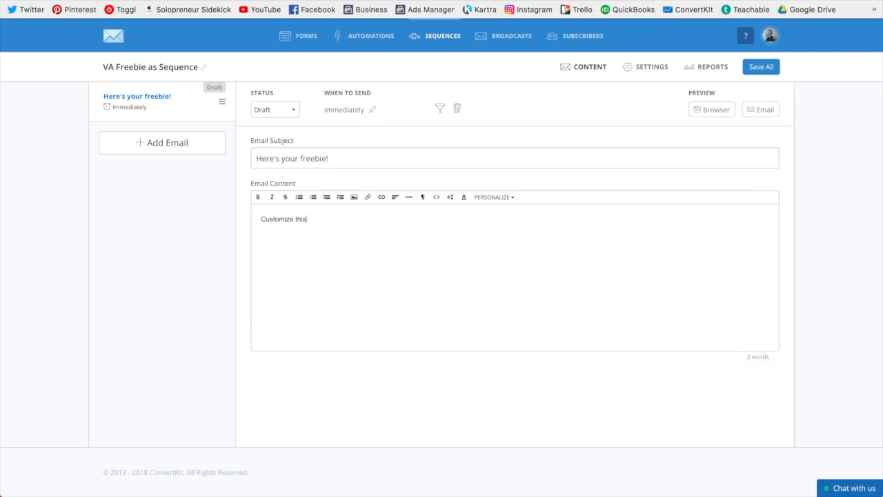
type("email!")
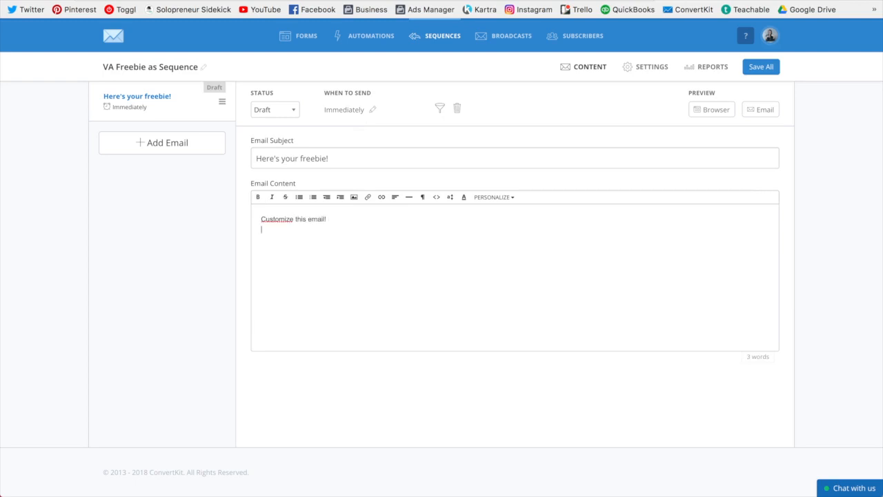
type("D")
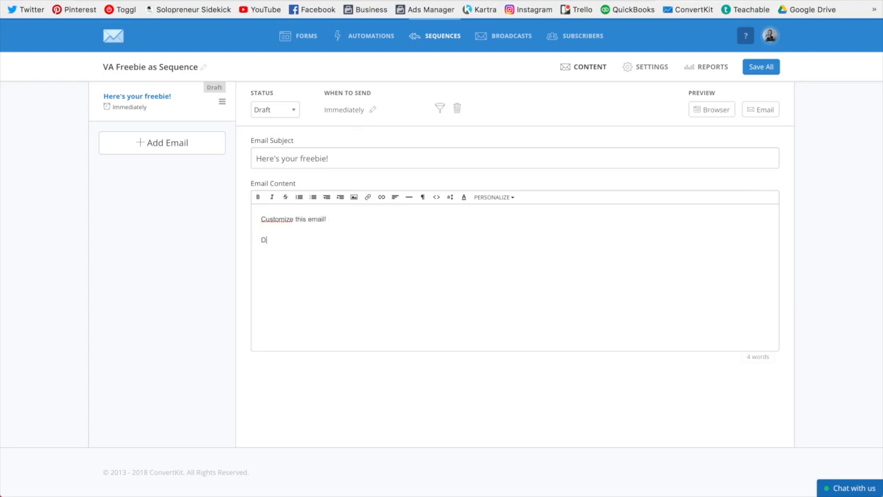
type("DOWNLOAD FREEBIE")
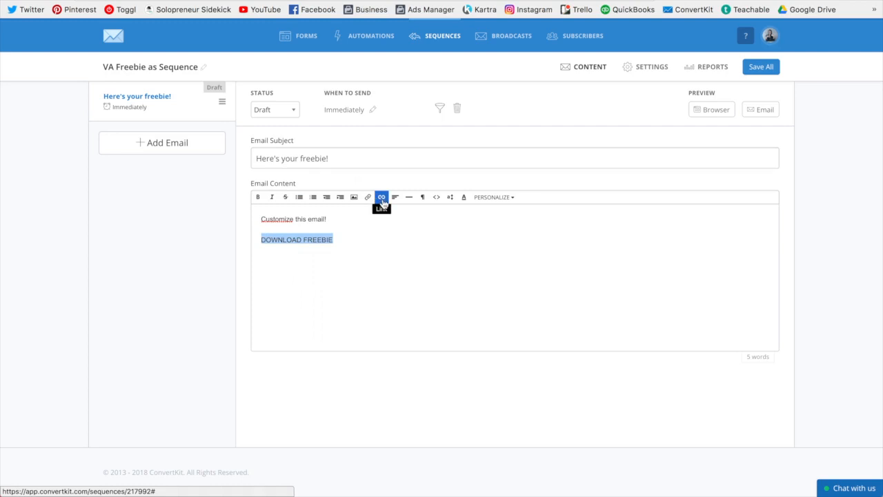
Link DOWNLOAD FREEBIE to an uploaded freebie file, preview the email, and save all.
left_click(382, 196)
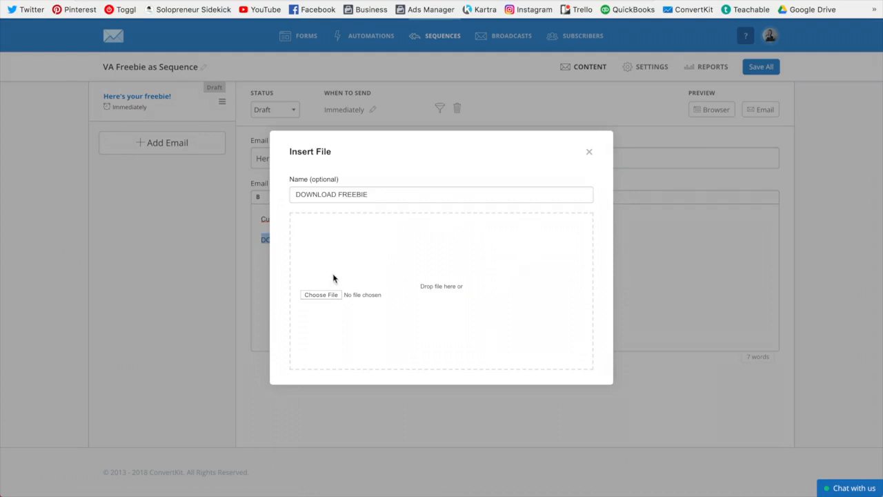
left_click(320, 295)
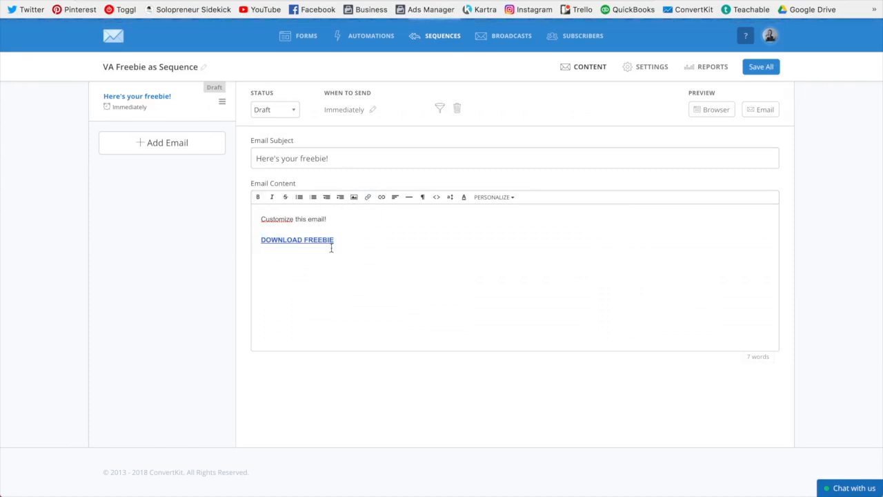
left_click(711, 109)
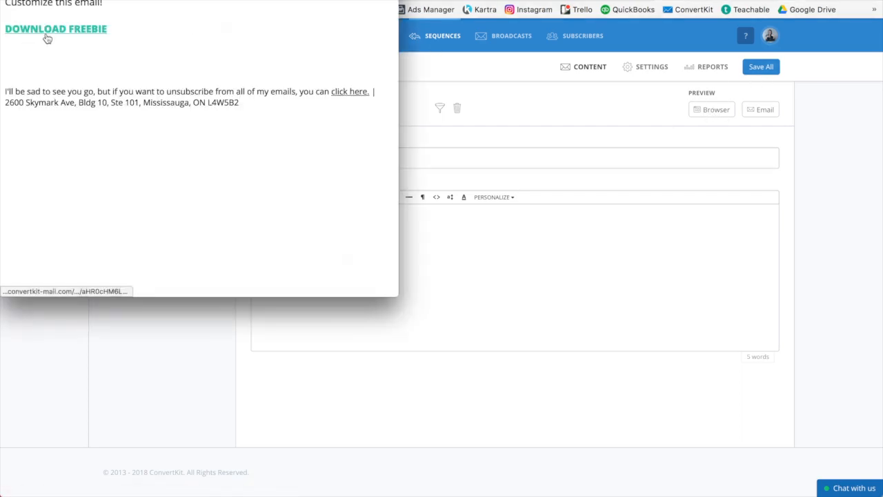
mouse_move(96, 38)
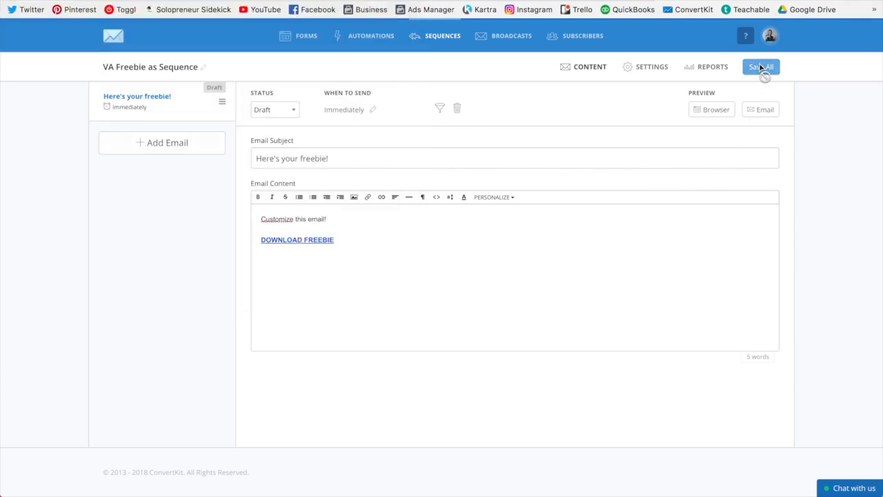
left_click(761, 66)
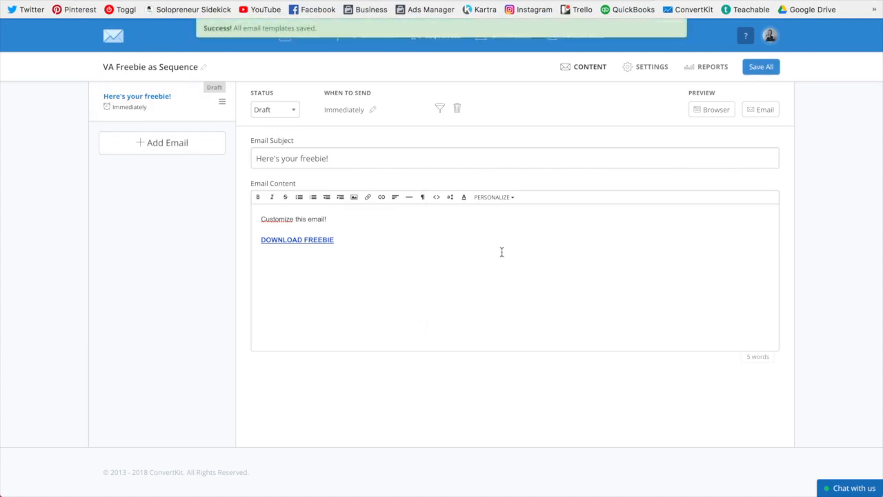
Add three follow-up emails to the sequence and open the second email.
left_click(161, 143)
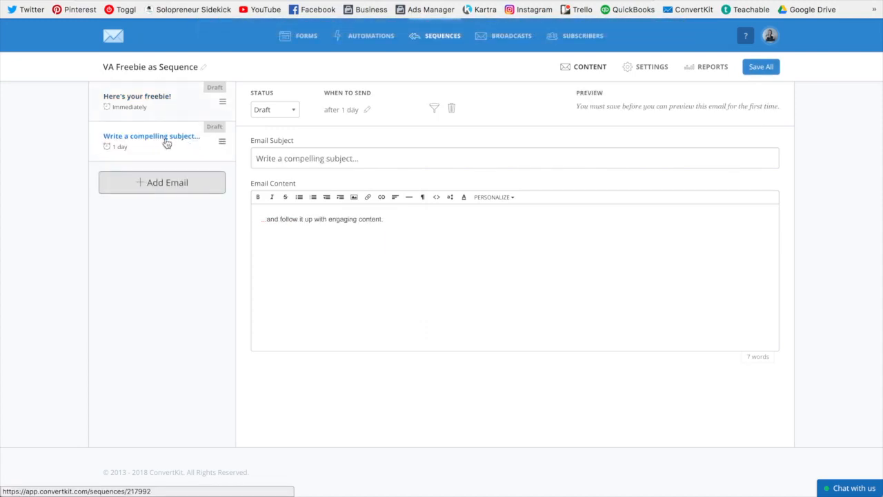
mouse_move(158, 182)
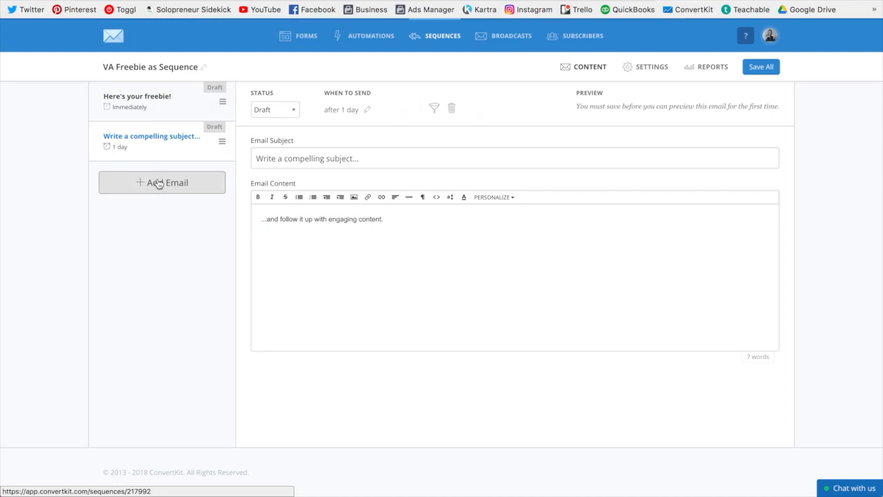
left_click(162, 182)
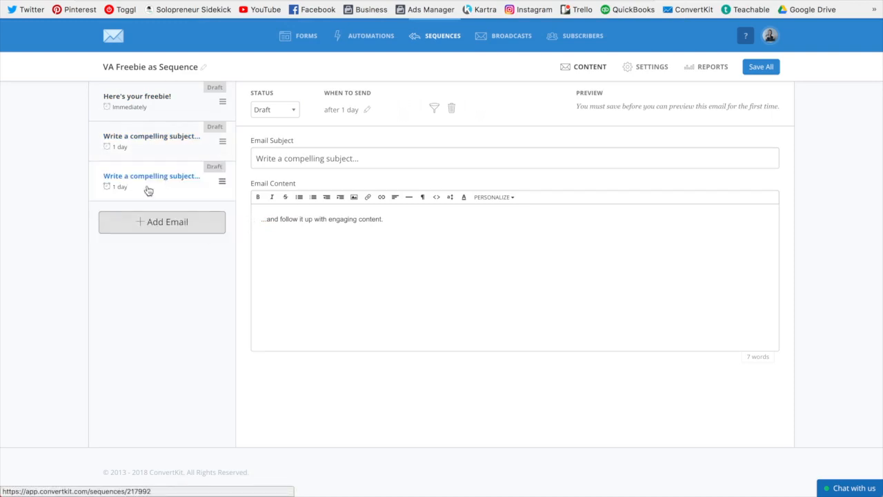
left_click(161, 221)
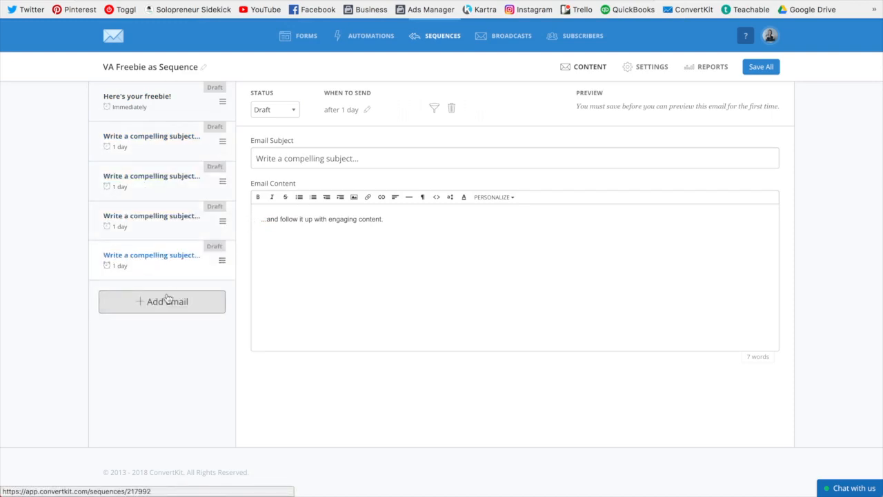
left_click(162, 301)
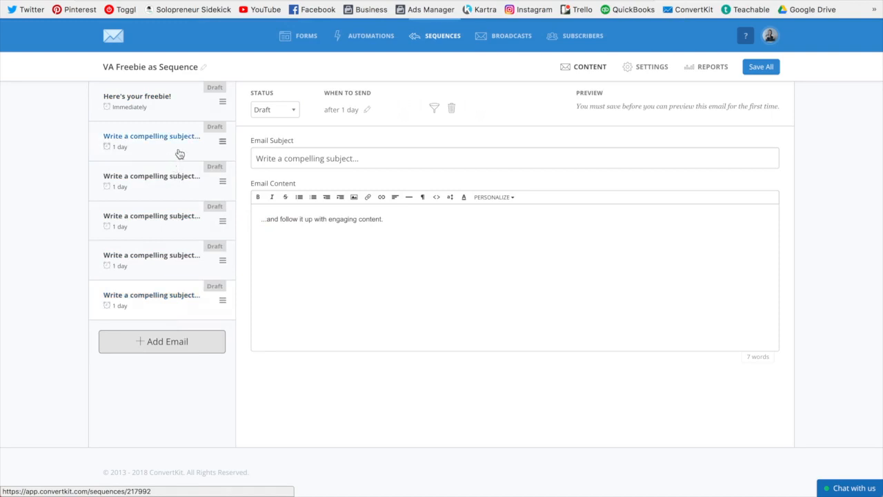
Set the follow-up email's send delay to 2 days.
left_click(341, 109)
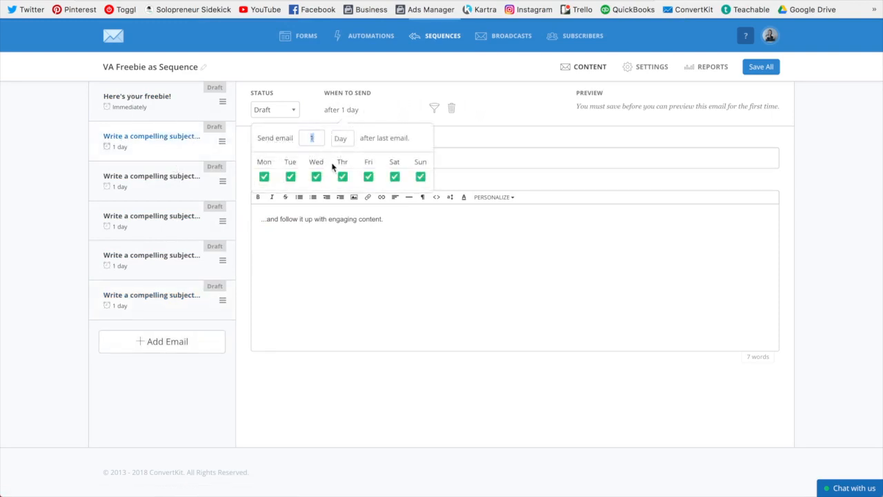
type("21")
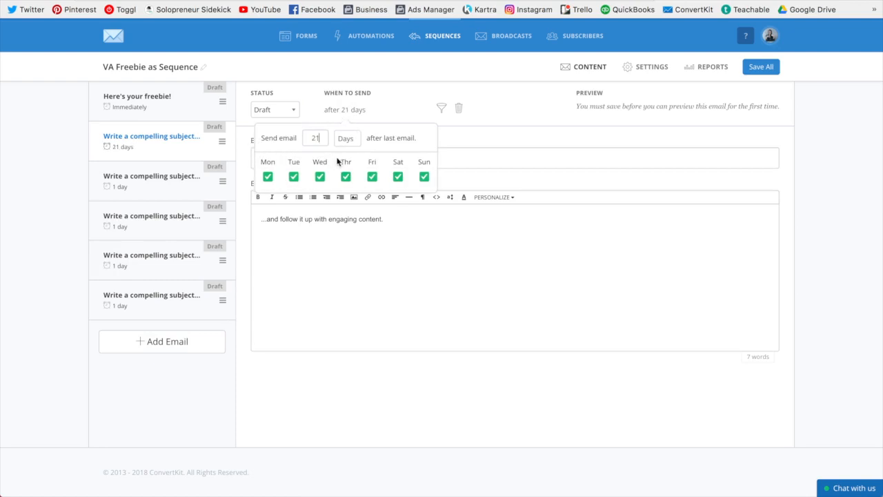
type("2")
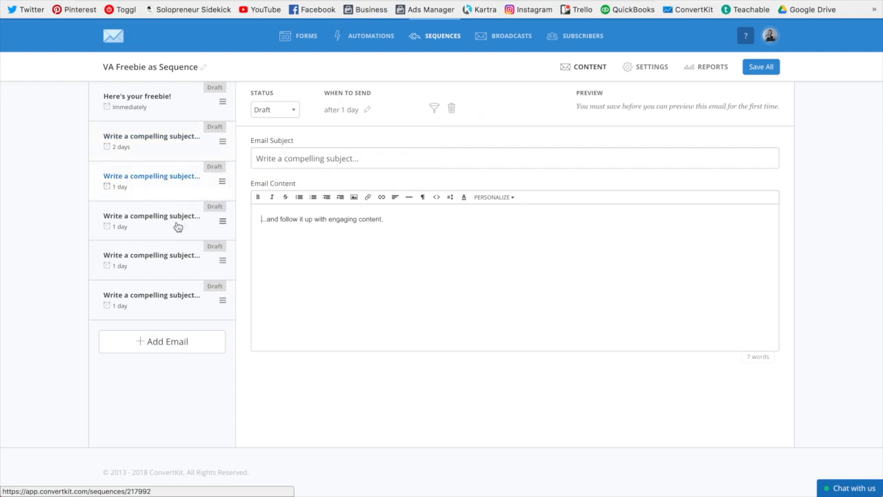
left_click(367, 110)
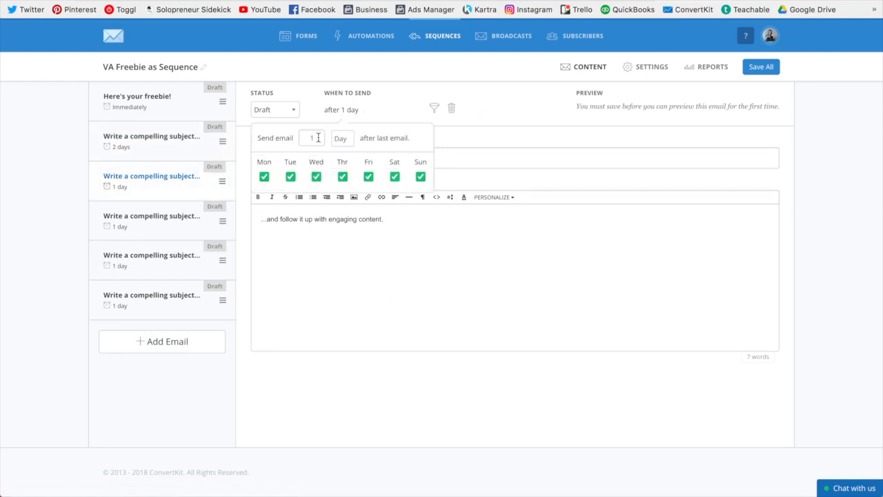
type("2")
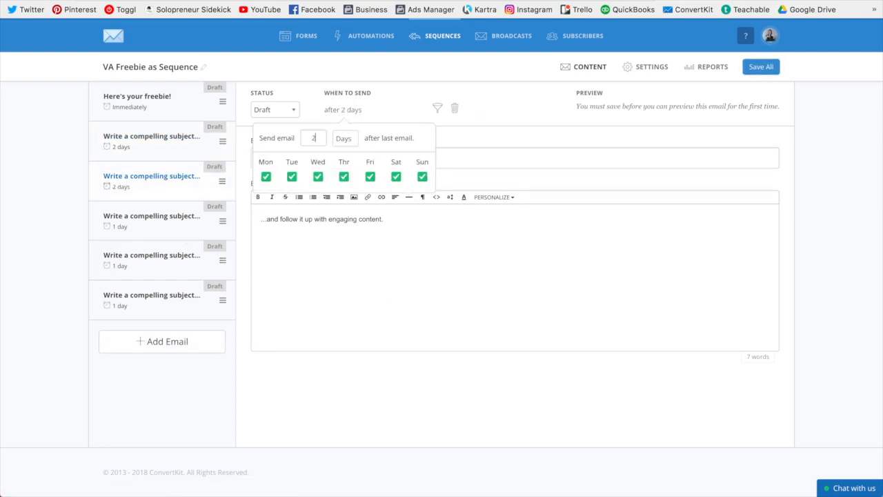
mouse_move(404, 162)
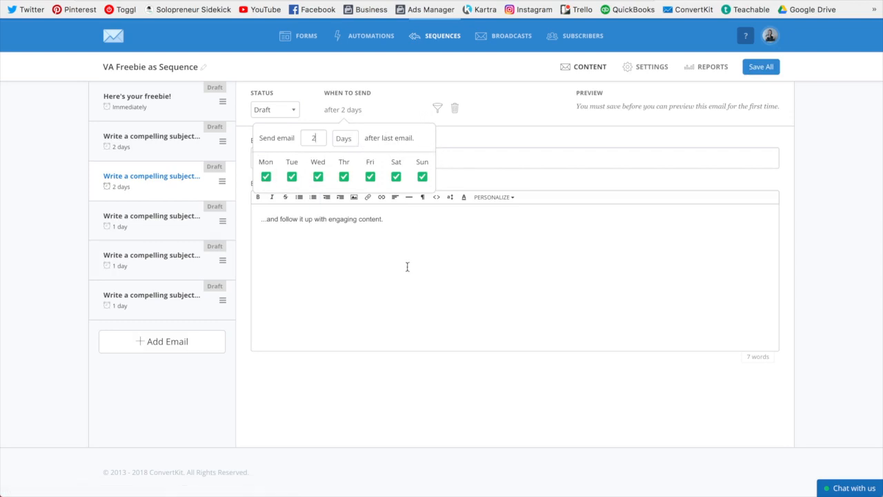
Retitle the second email 'Follow up - did you download it?'.
left_click(136, 96)
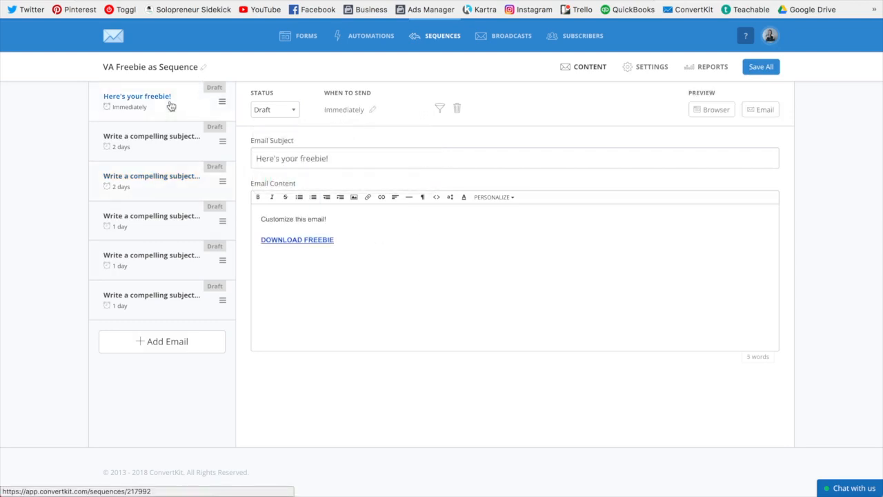
mouse_move(159, 143)
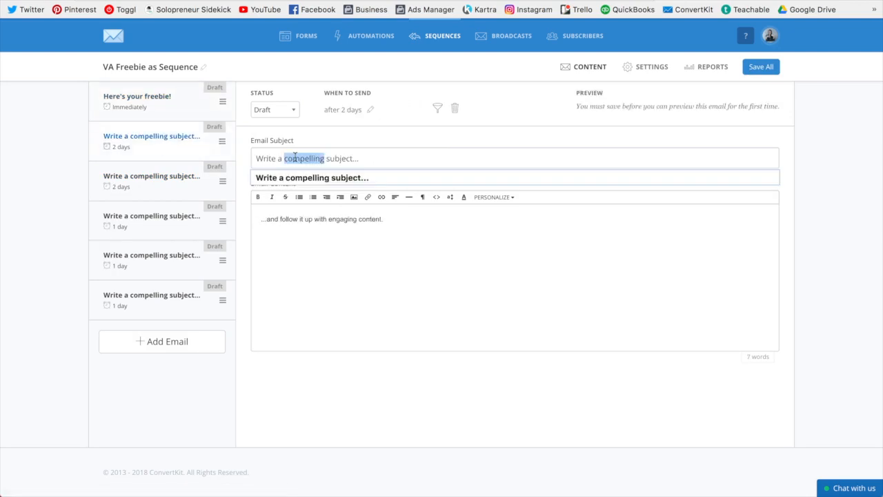
type("Follow up")
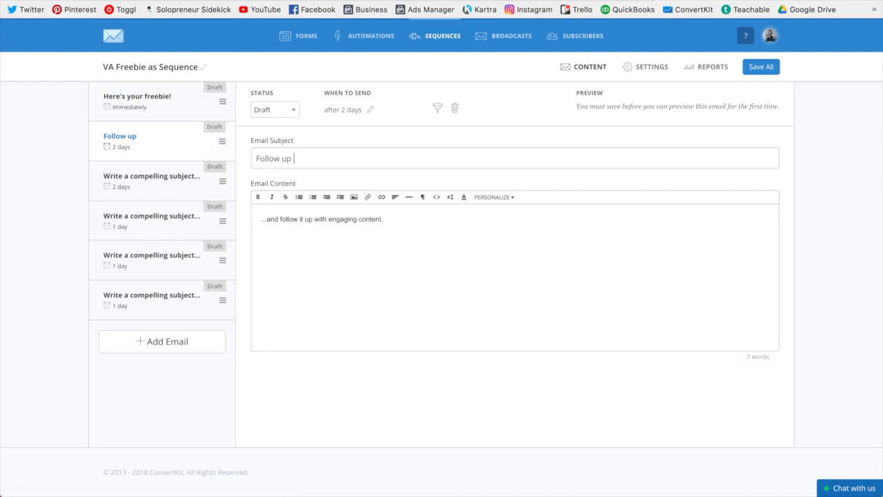
type("- did you")
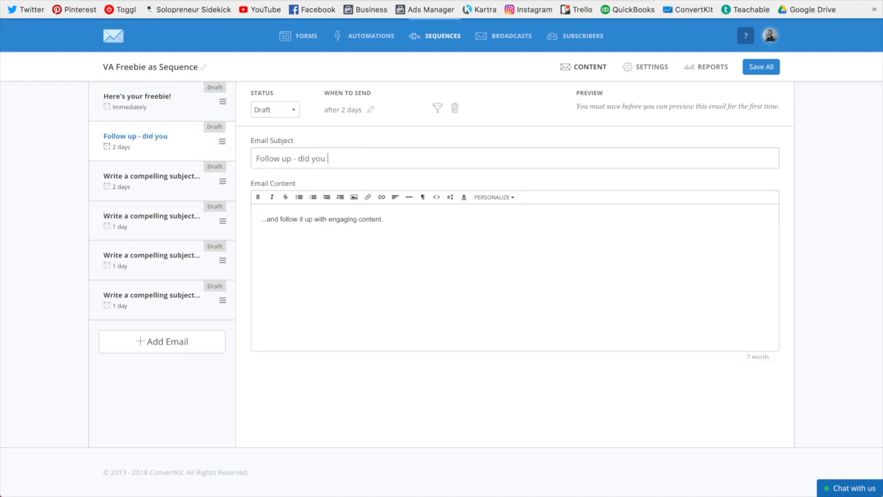
type("download it?")
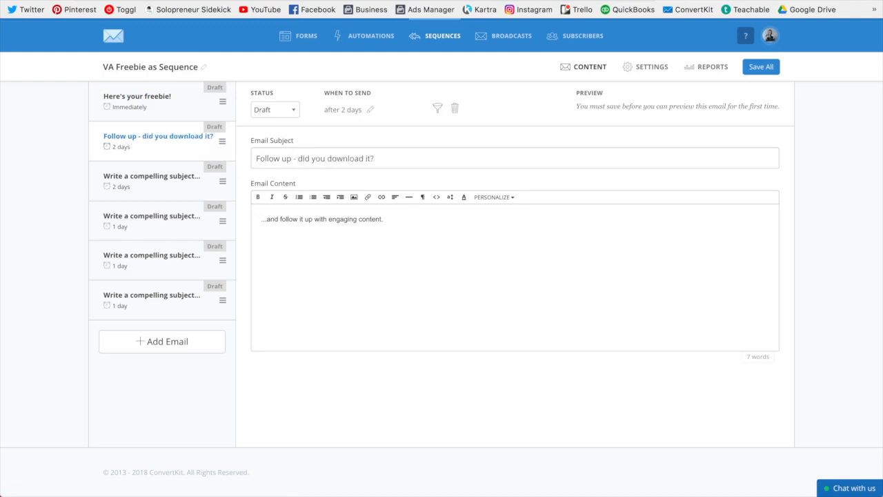
left_click(151, 176)
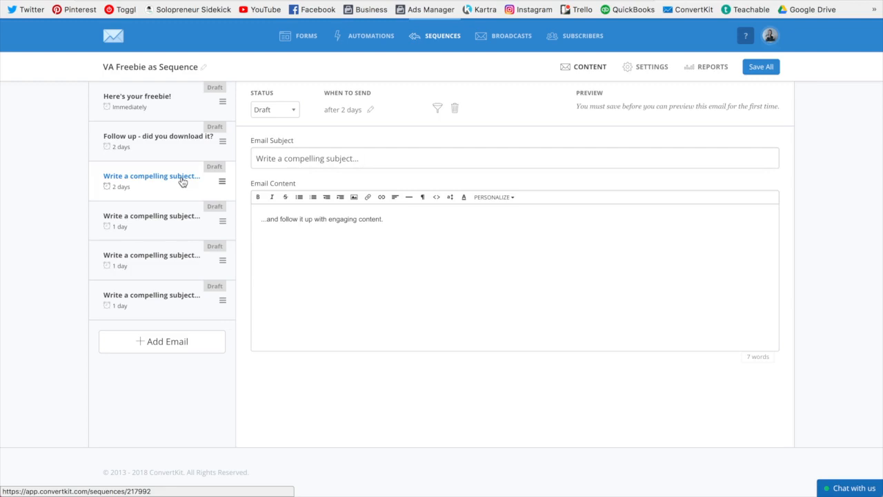
Set the first three sequence emails' status to Published and save all.
left_click(136, 96)
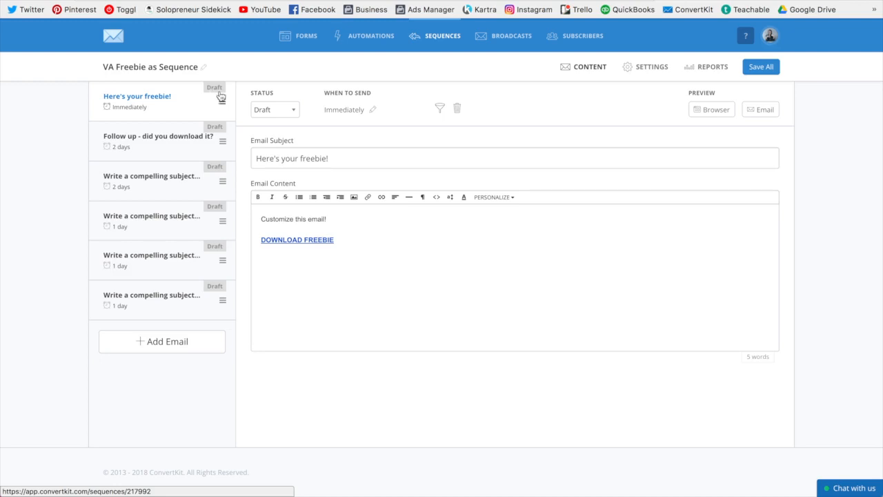
left_click(274, 109)
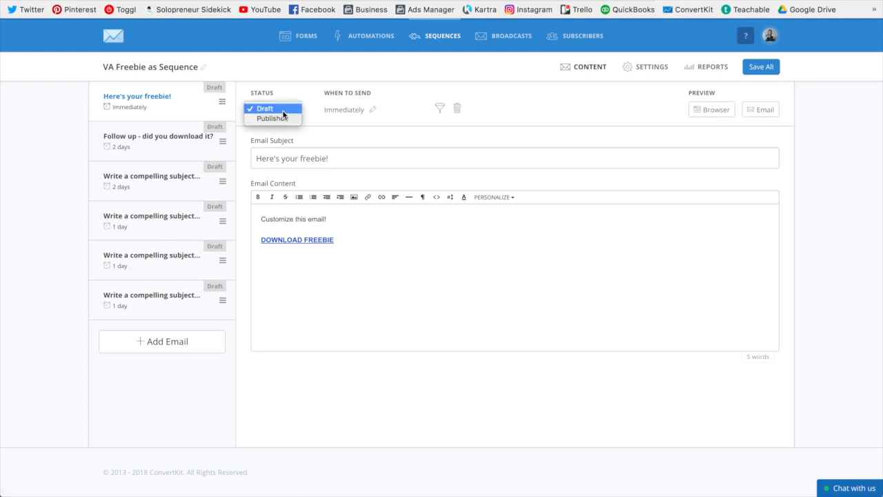
left_click(272, 118)
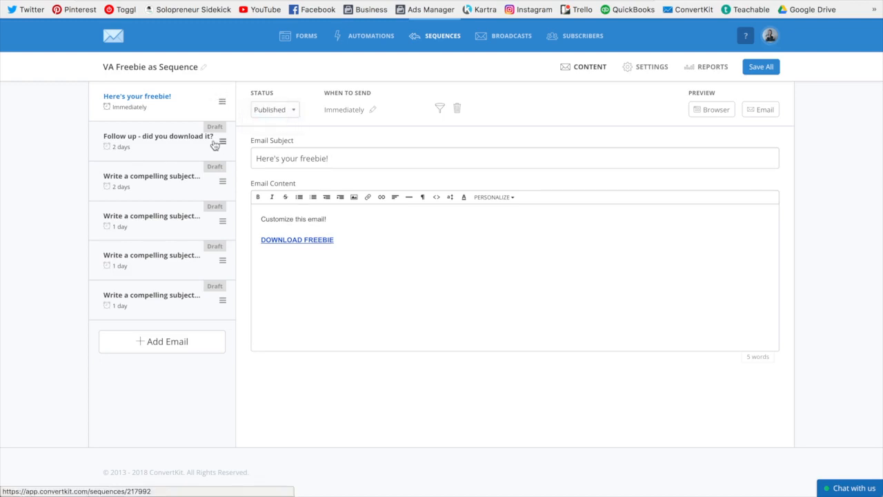
left_click(158, 136)
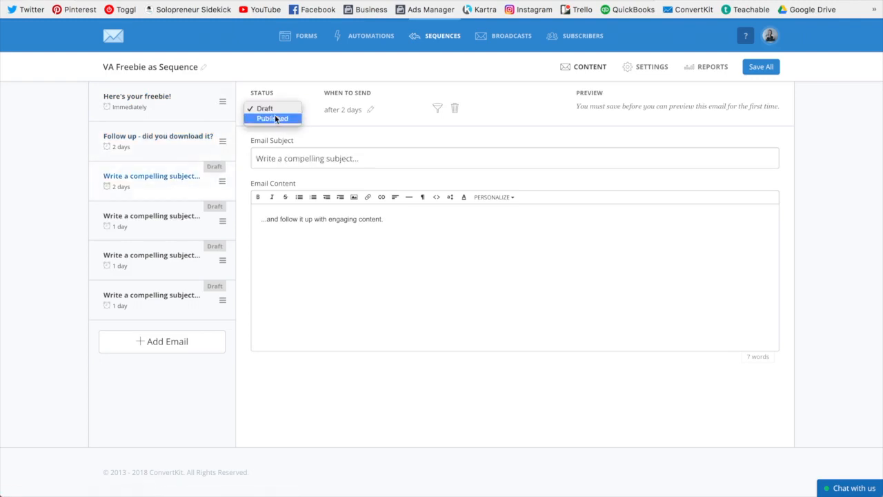
left_click(272, 118)
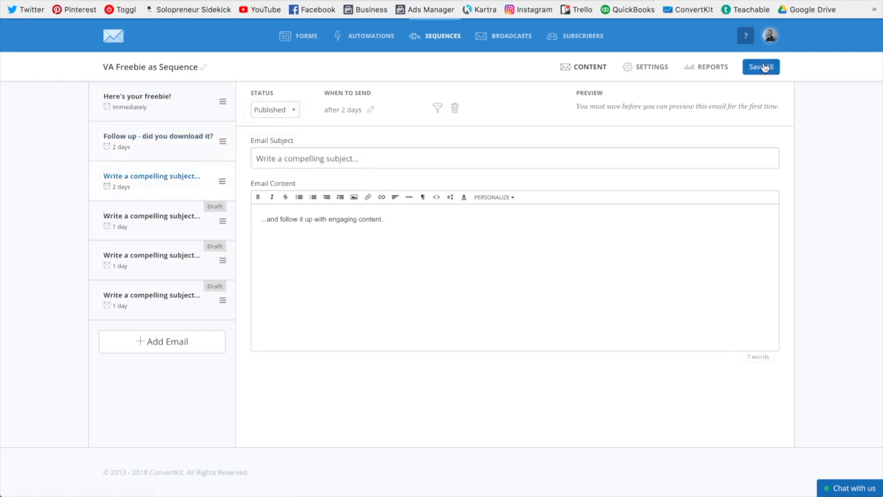
left_click(761, 66)
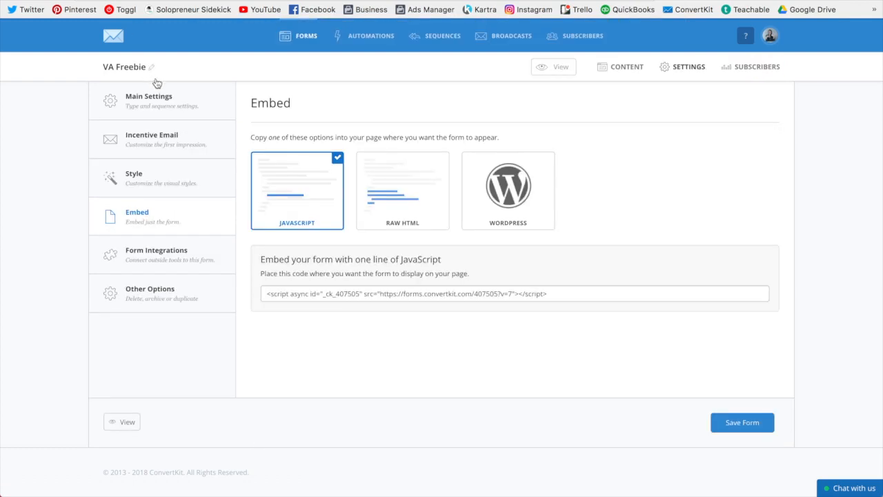
Uncheck 'Send incentive / double opt-in email' on the VA Freebie form and save it.
left_click(149, 96)
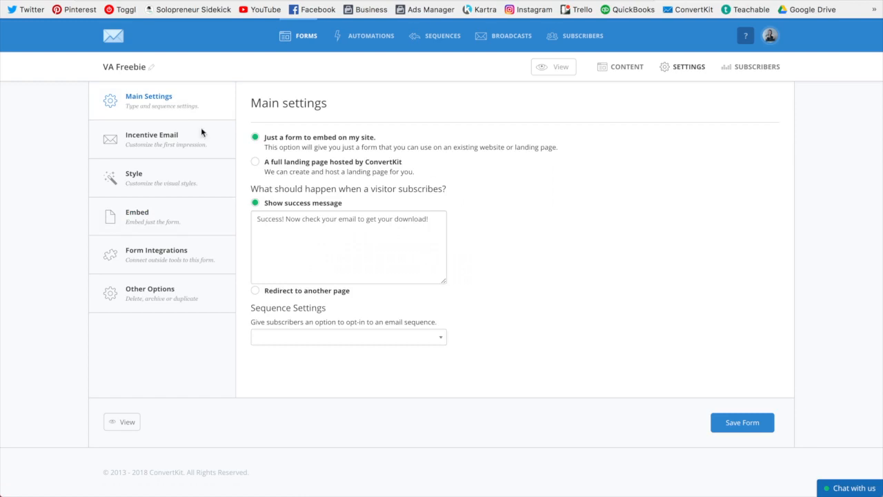
left_click(152, 135)
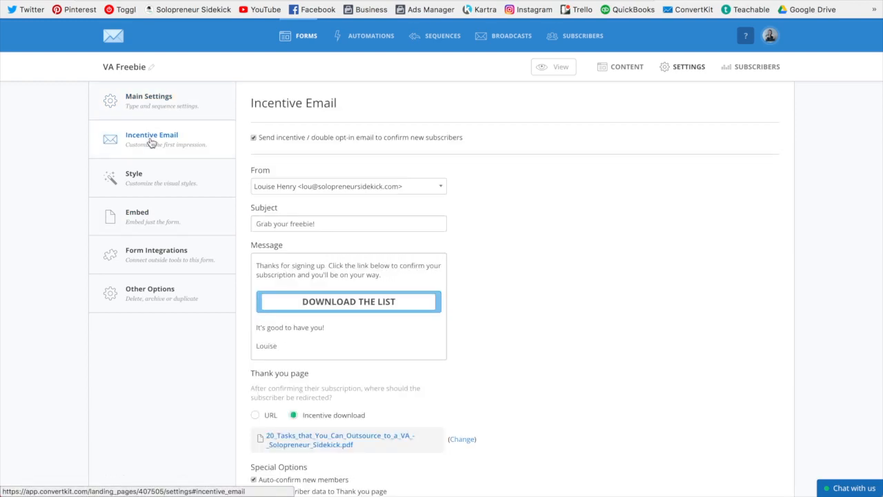
left_click(253, 138)
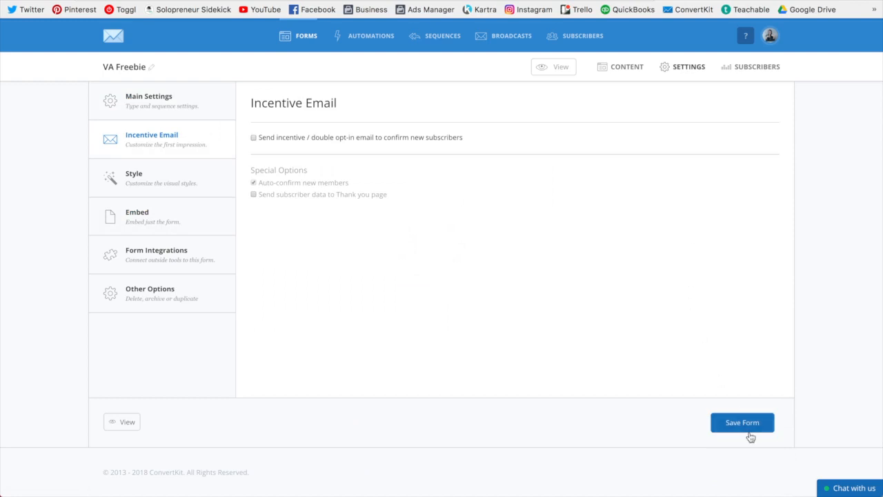
left_click(743, 423)
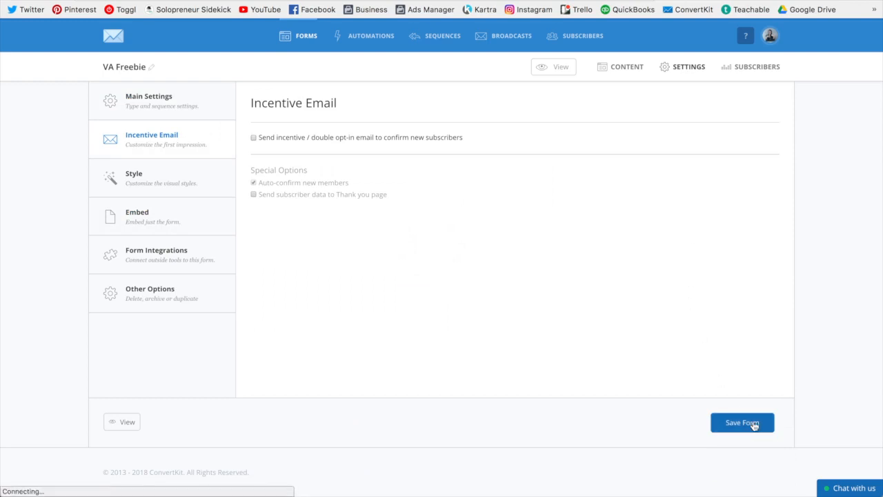
left_click(743, 422)
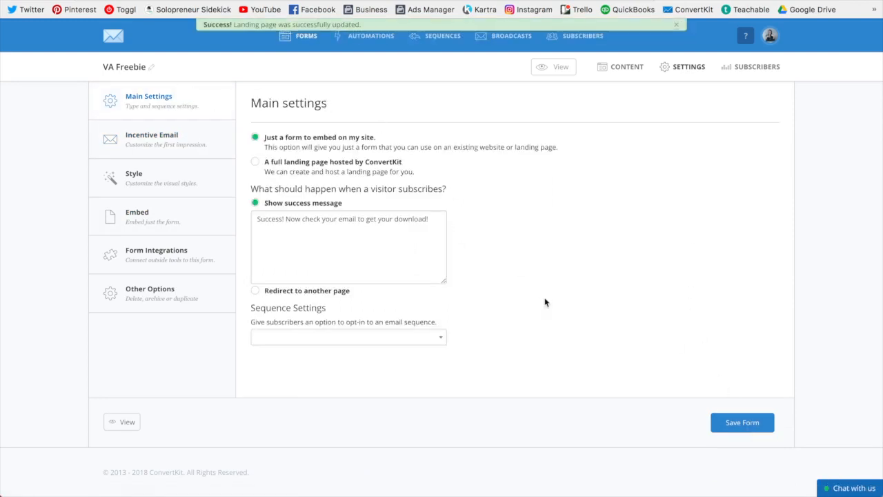
left_click(348, 336)
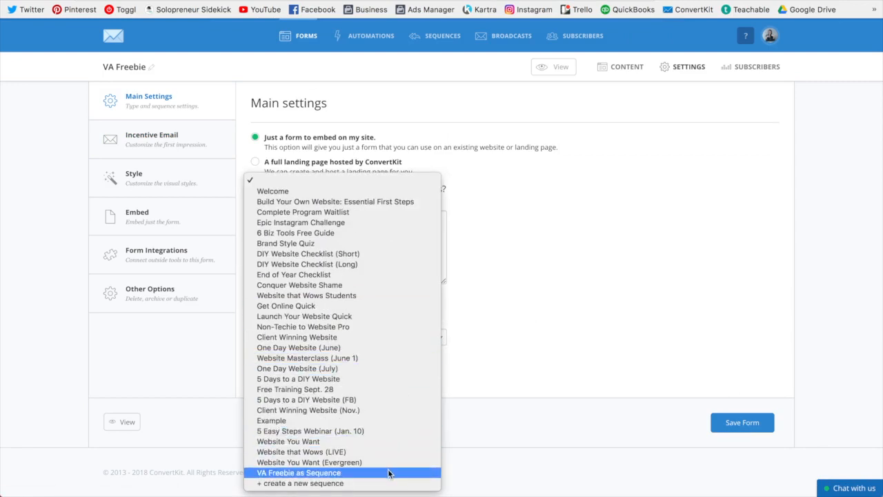
Choose 'VA Freebie as Sequence' in Sequence Settings, keeping it mandatory, and save.
left_click(298, 472)
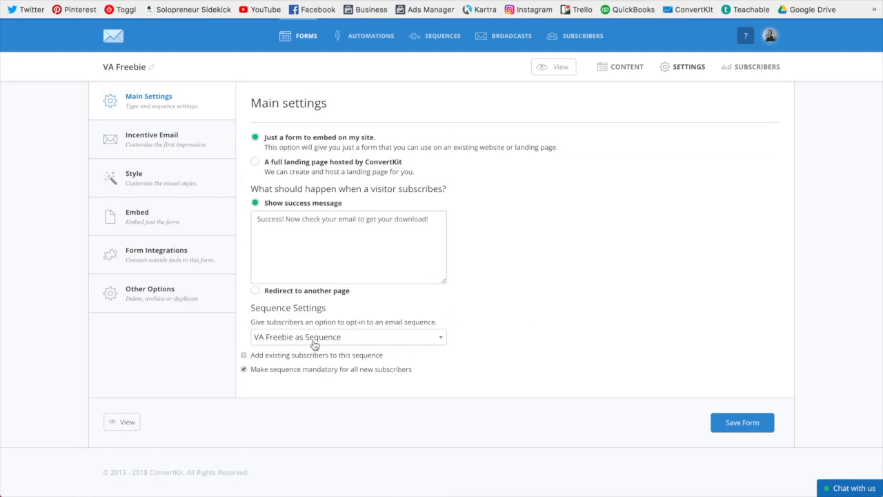
mouse_move(282, 370)
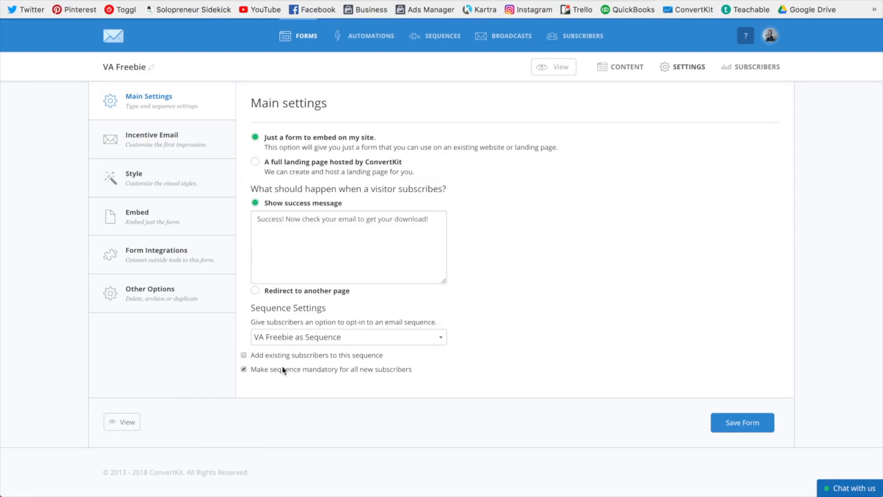
mouse_move(254, 377)
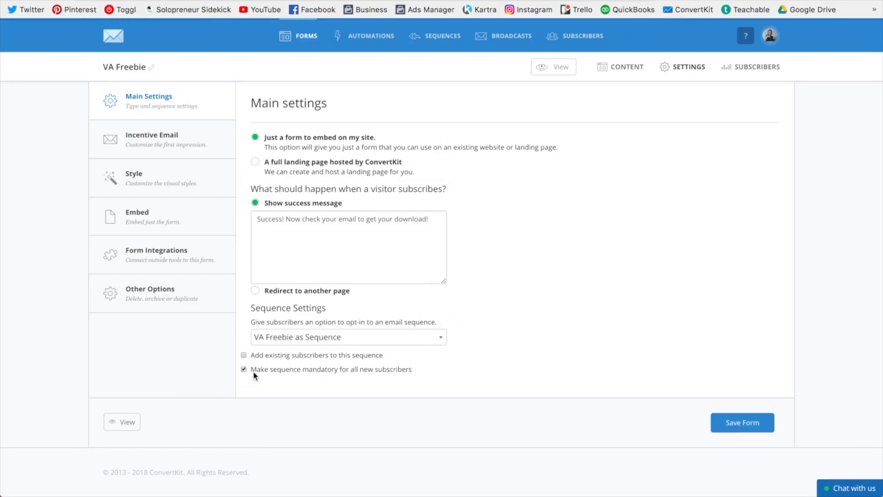
mouse_move(345, 369)
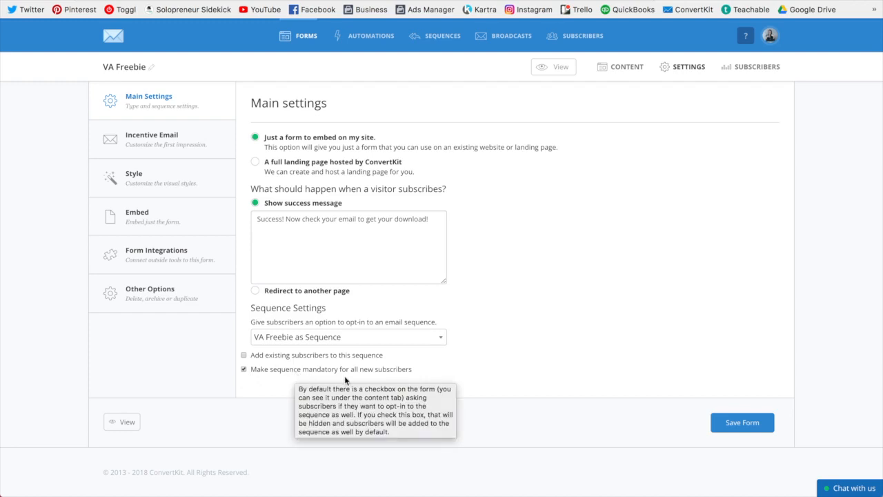
mouse_move(368, 378)
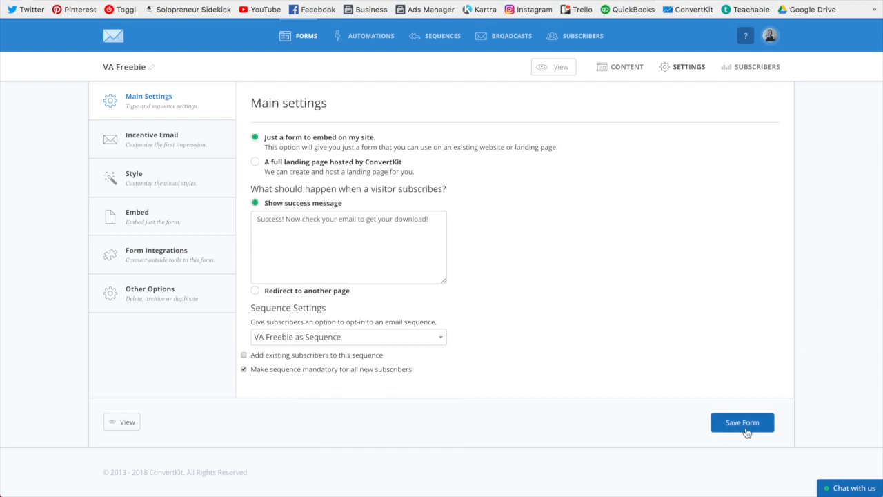
left_click(742, 422)
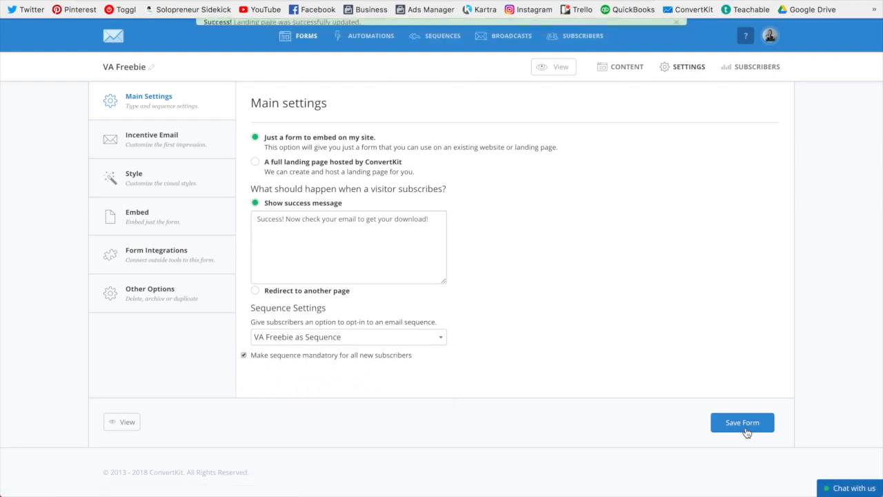